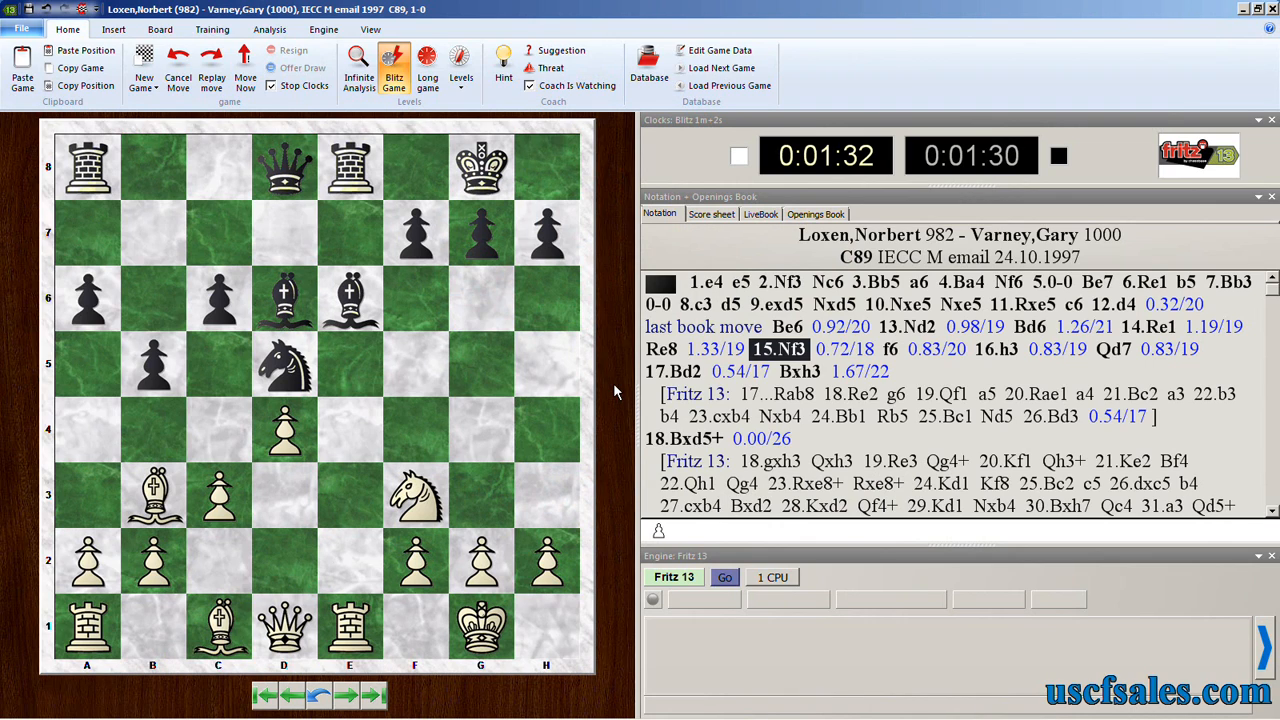
mouse_move(618, 380)
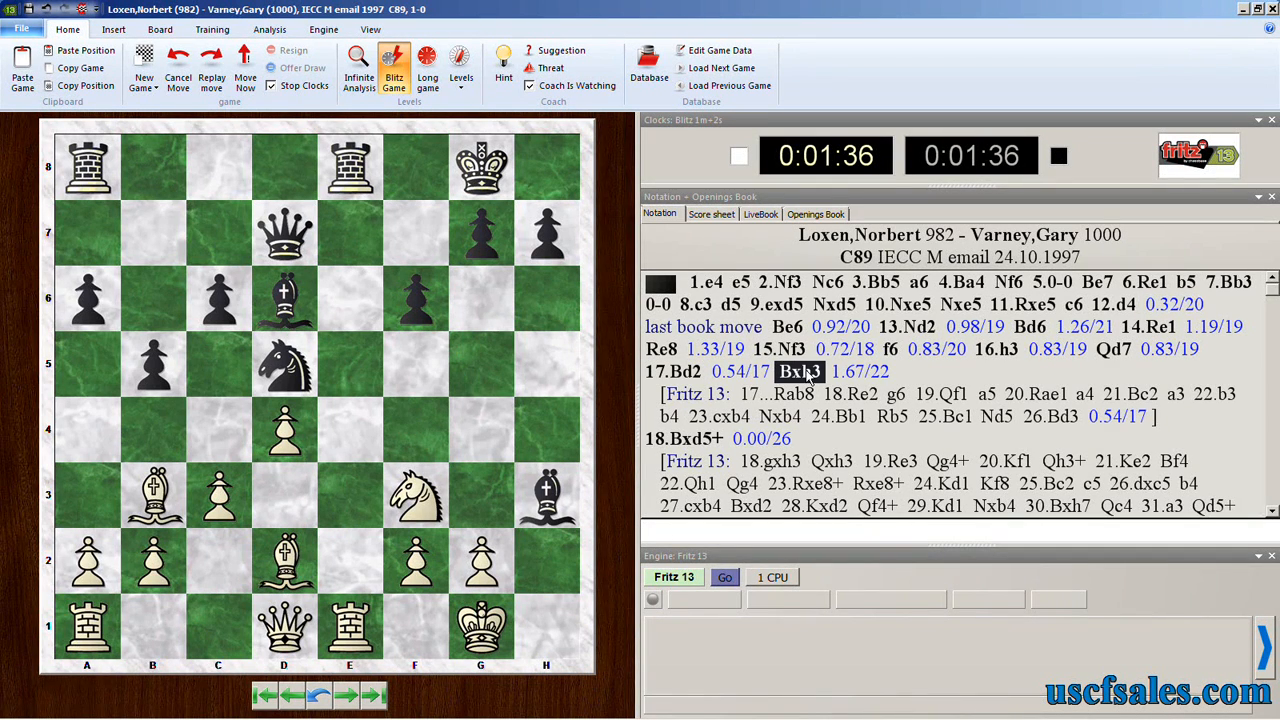
mouse_move(836, 372)
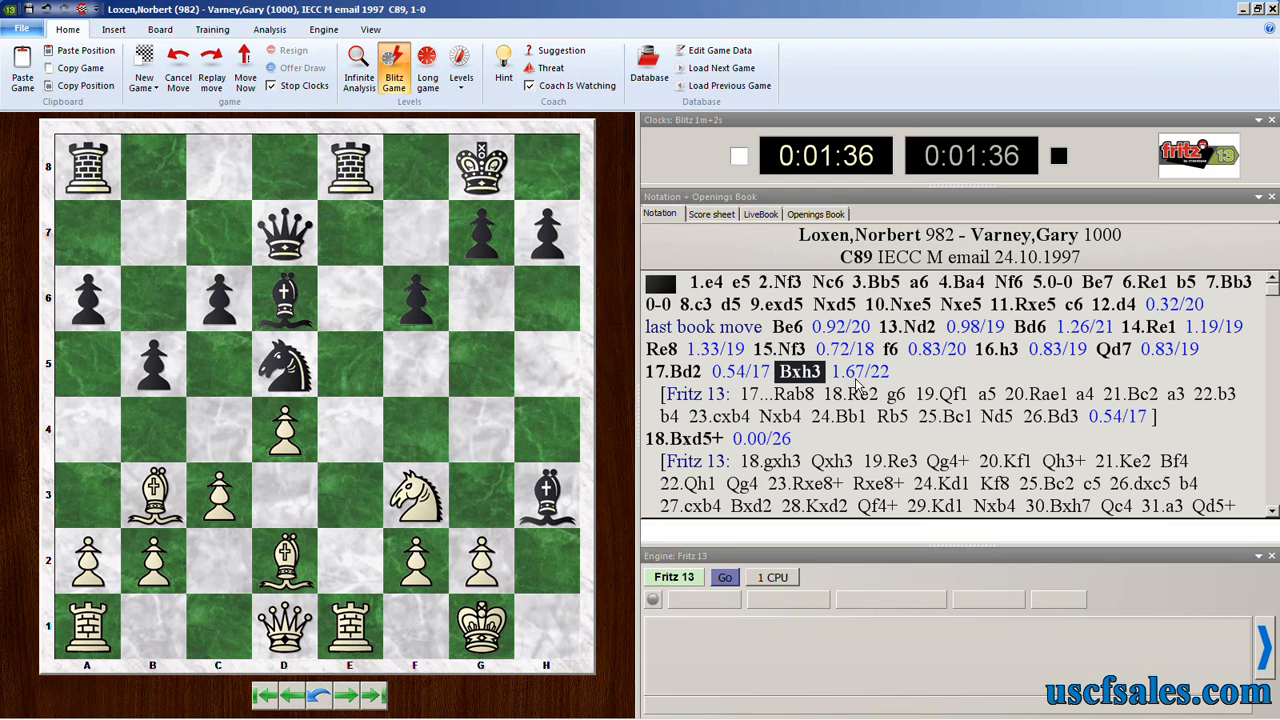
- Show the position after 17.Bd2, then the end of Fritz's line after 26.Bd3
left_click(672, 370)
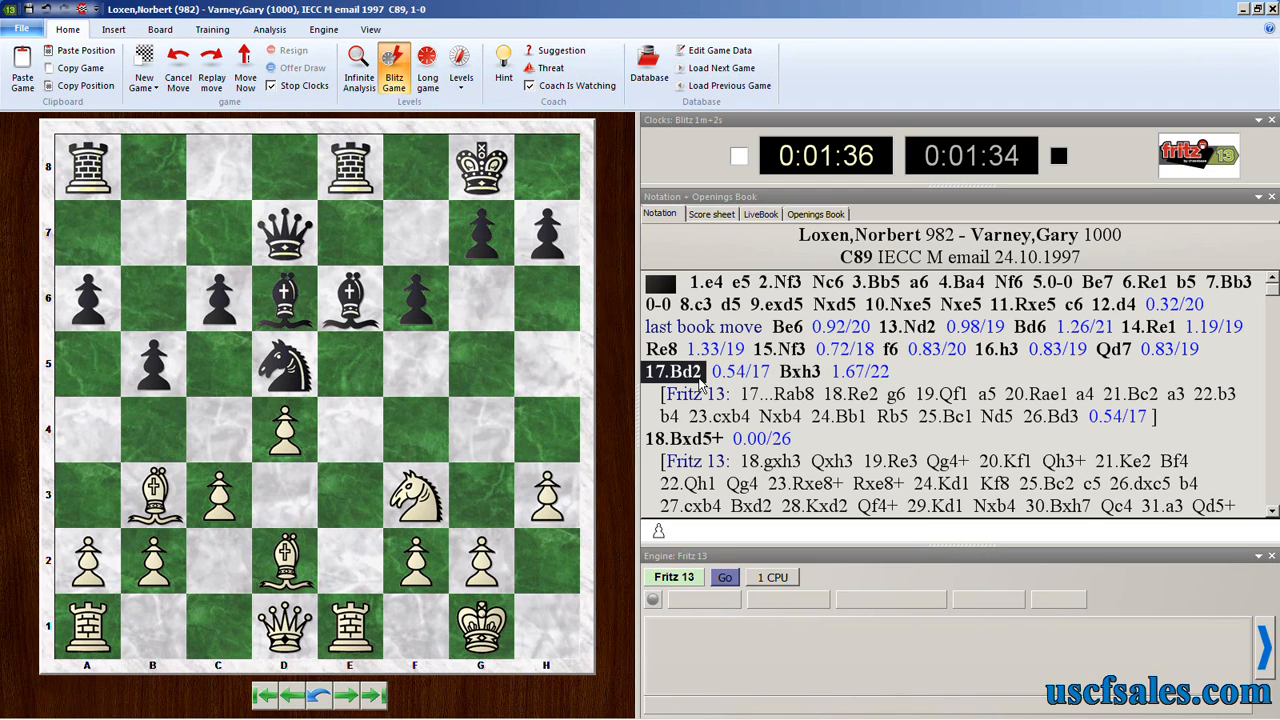
mouse_move(784, 404)
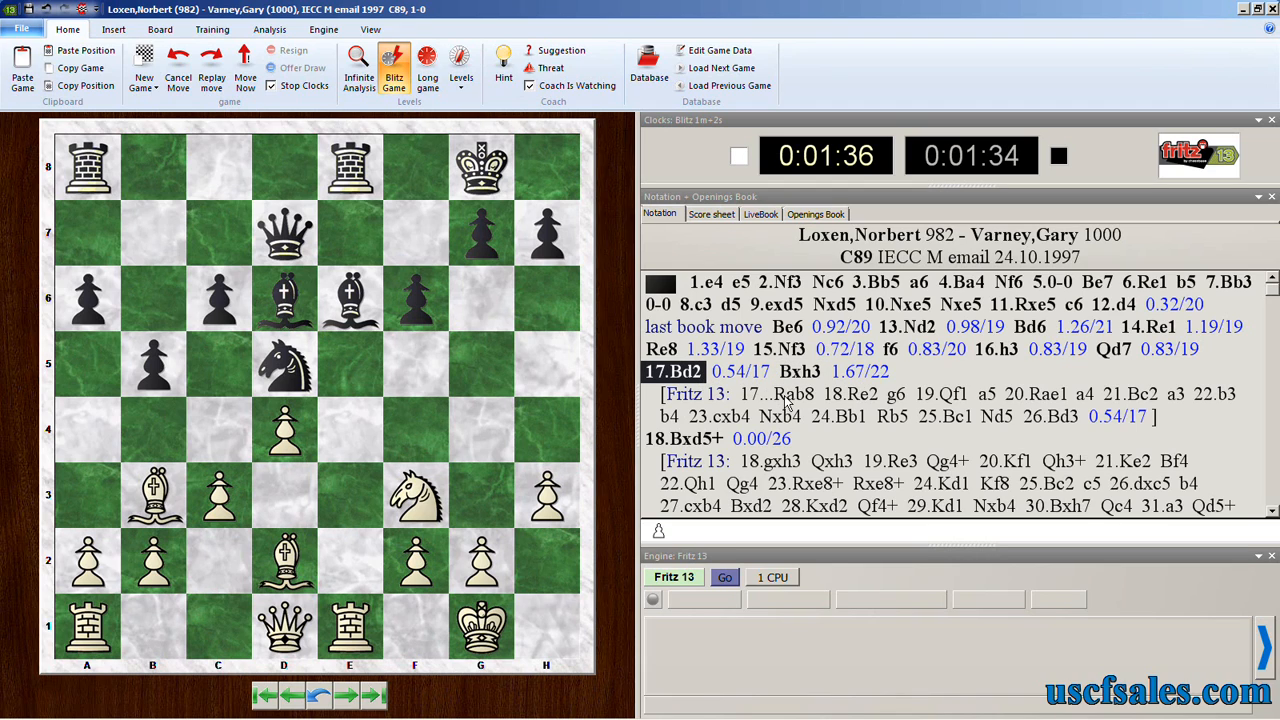
left_click(792, 394)
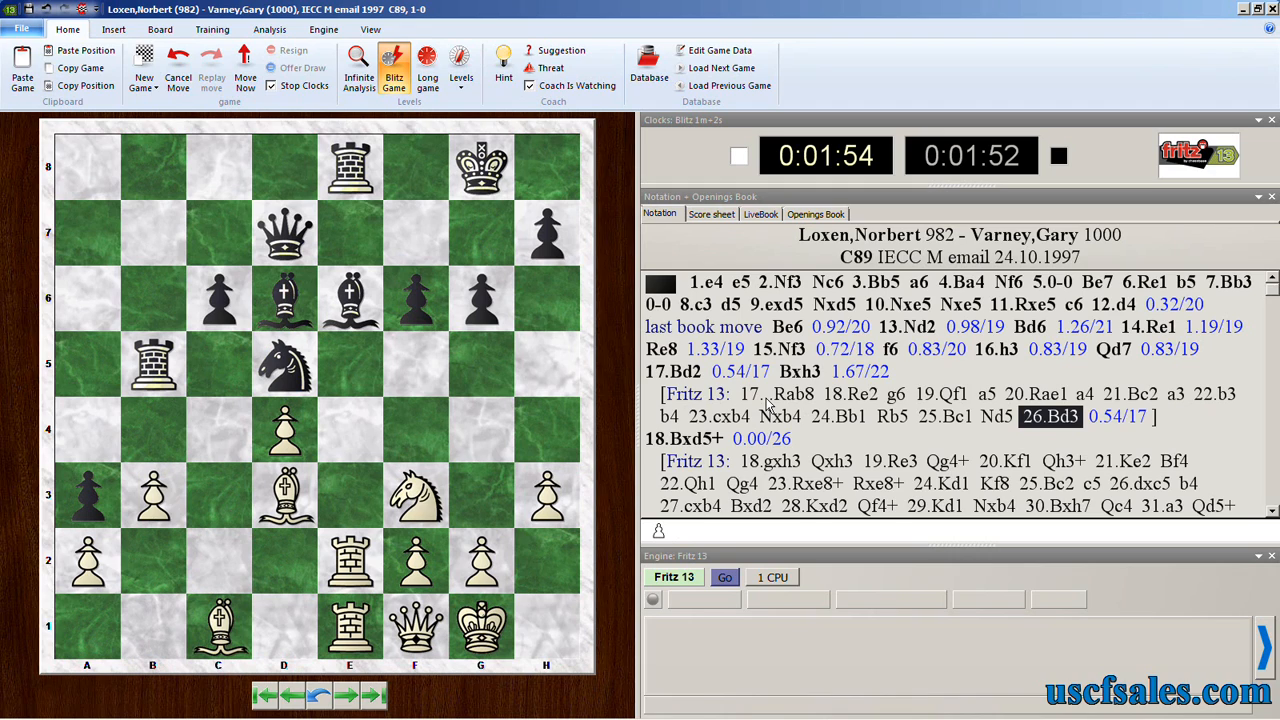
mouse_move(1128, 430)
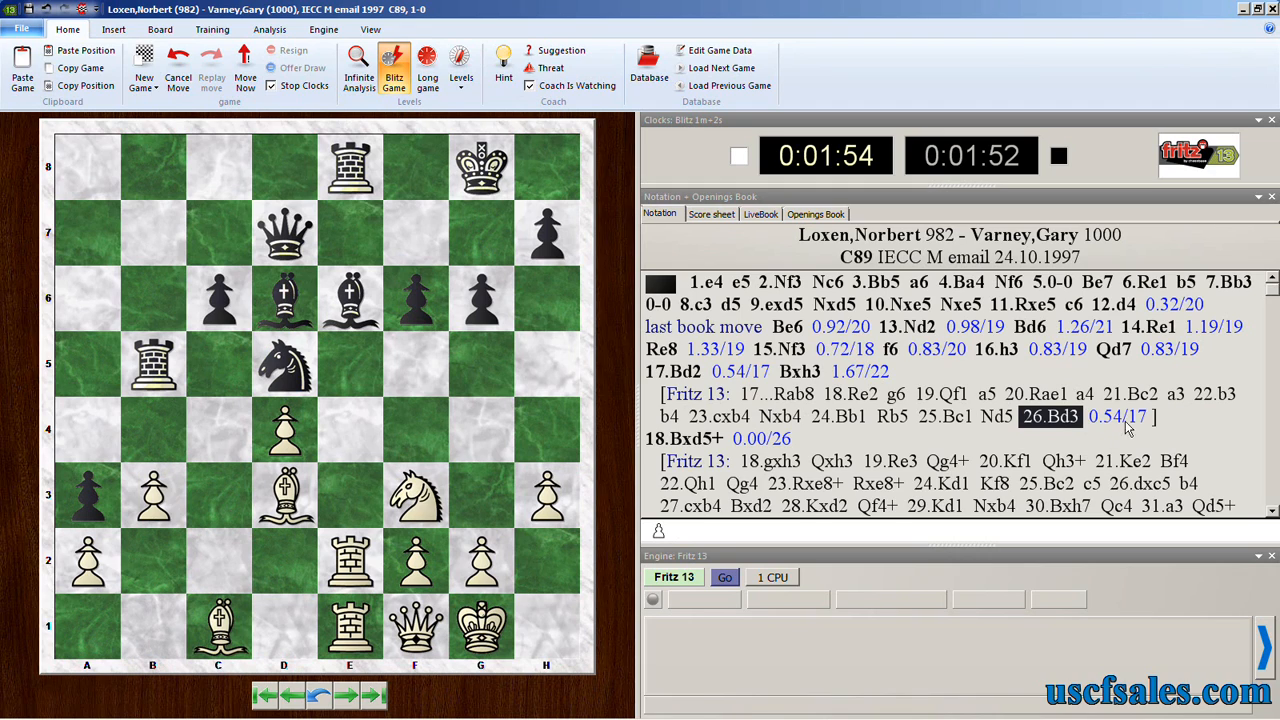
mouse_move(996, 404)
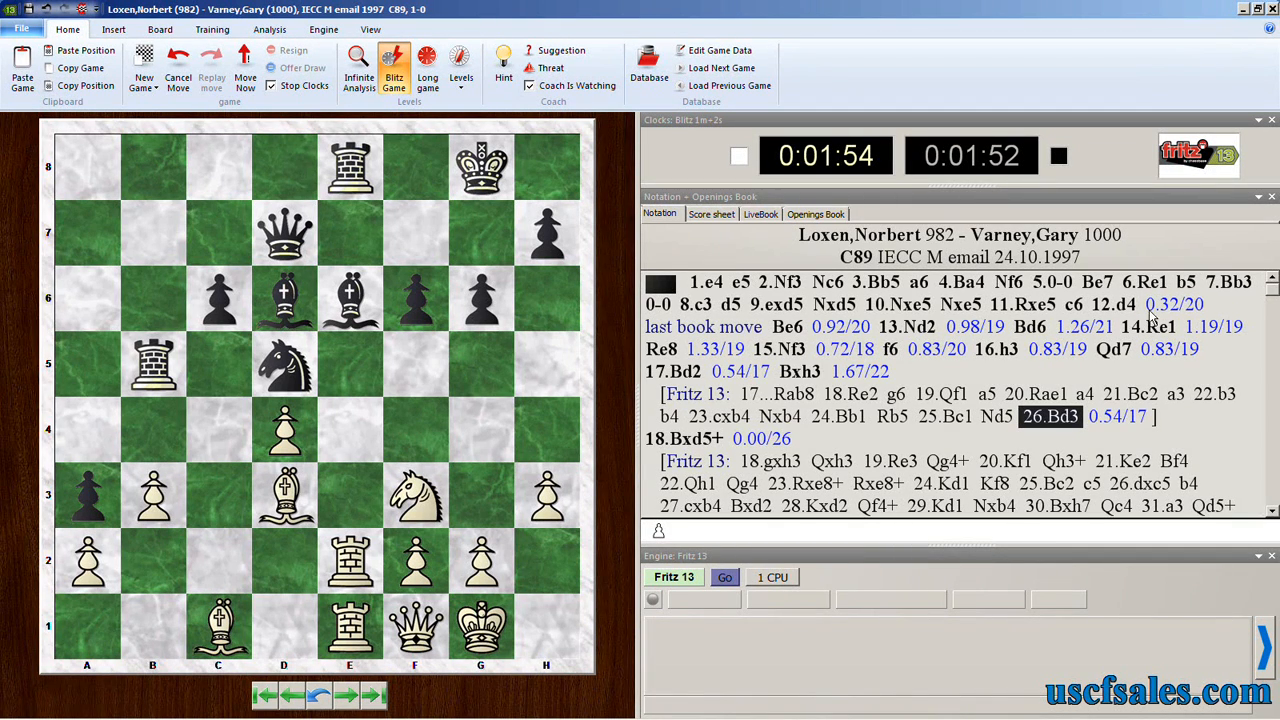
- Open the 'analysis videos' database listing its 15,381 games
left_click(648, 60)
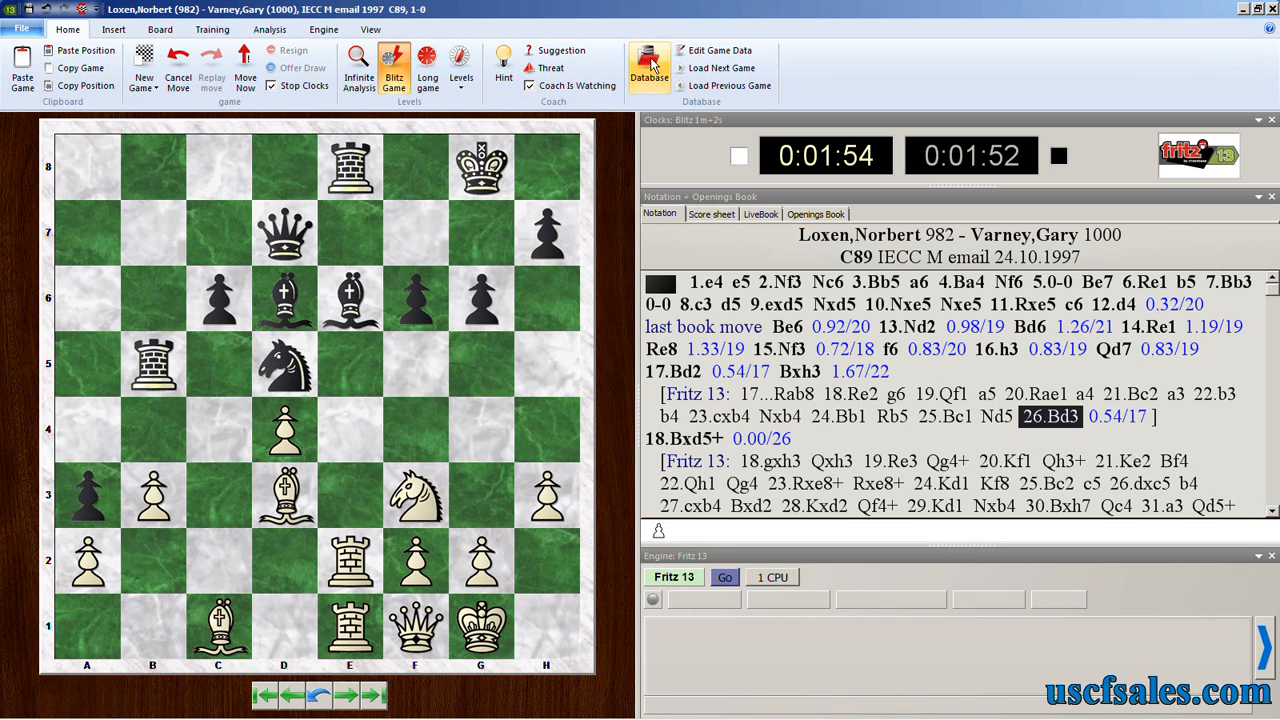
left_click(644, 58)
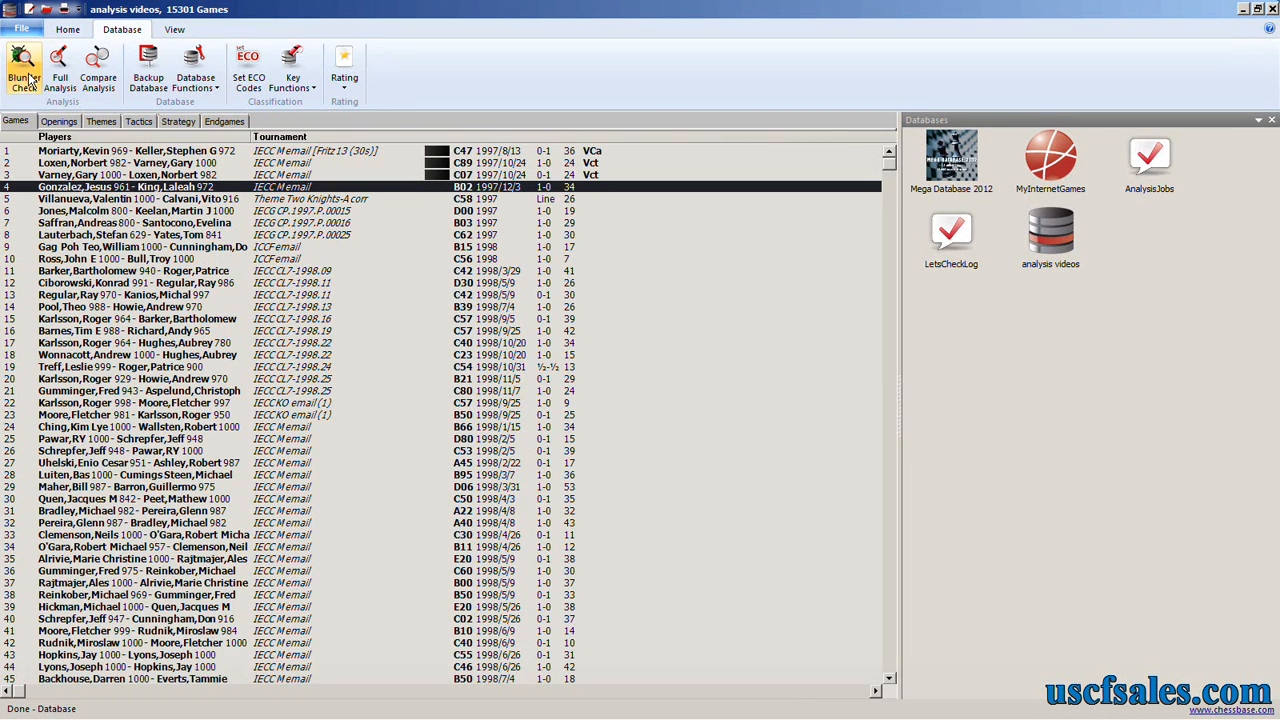
- Open the Blunder Check dialog from the Database ribbon
left_click(24, 56)
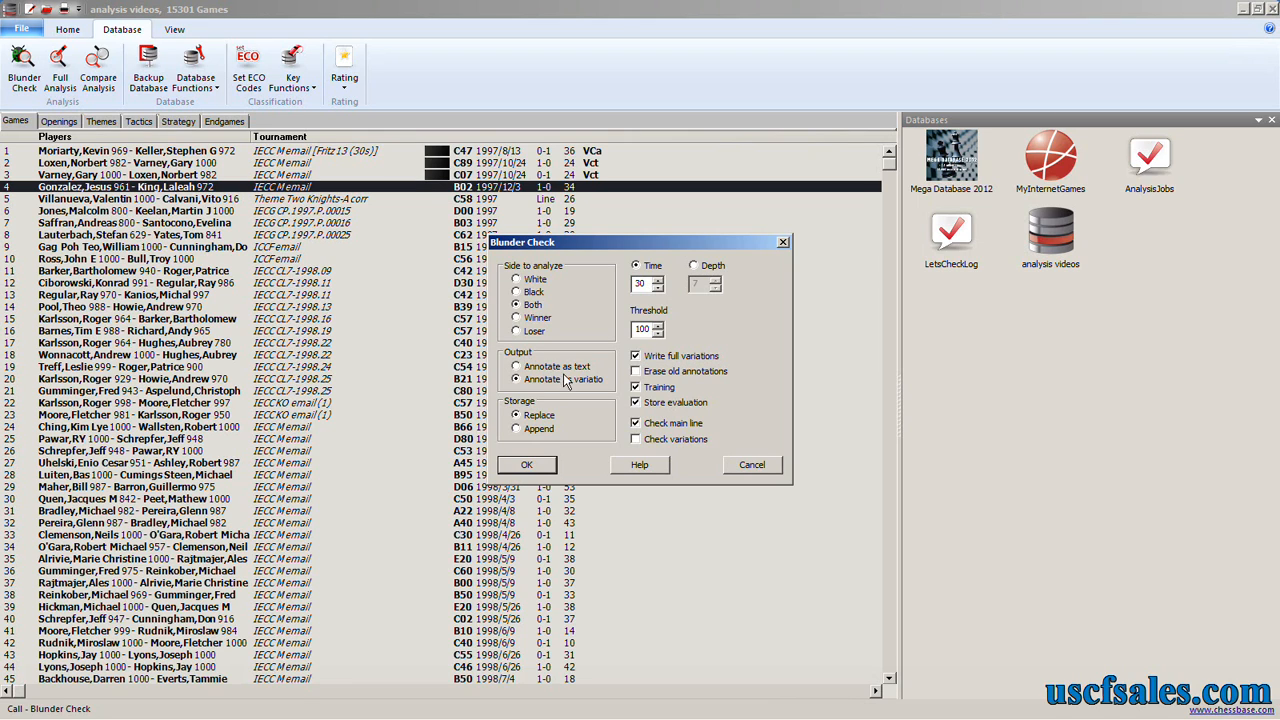
mouse_move(570, 380)
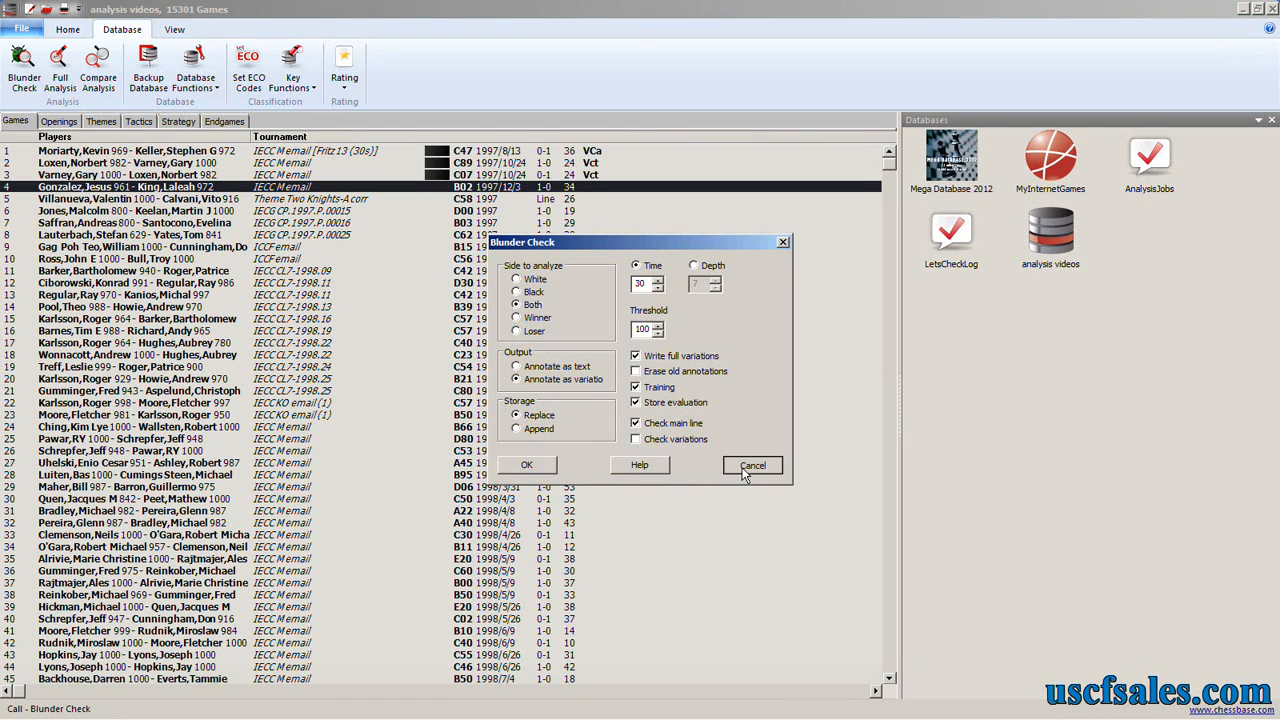
- Cancel the Blunder Check dialog, returning to the Loxen–Varney game
left_click(752, 464)
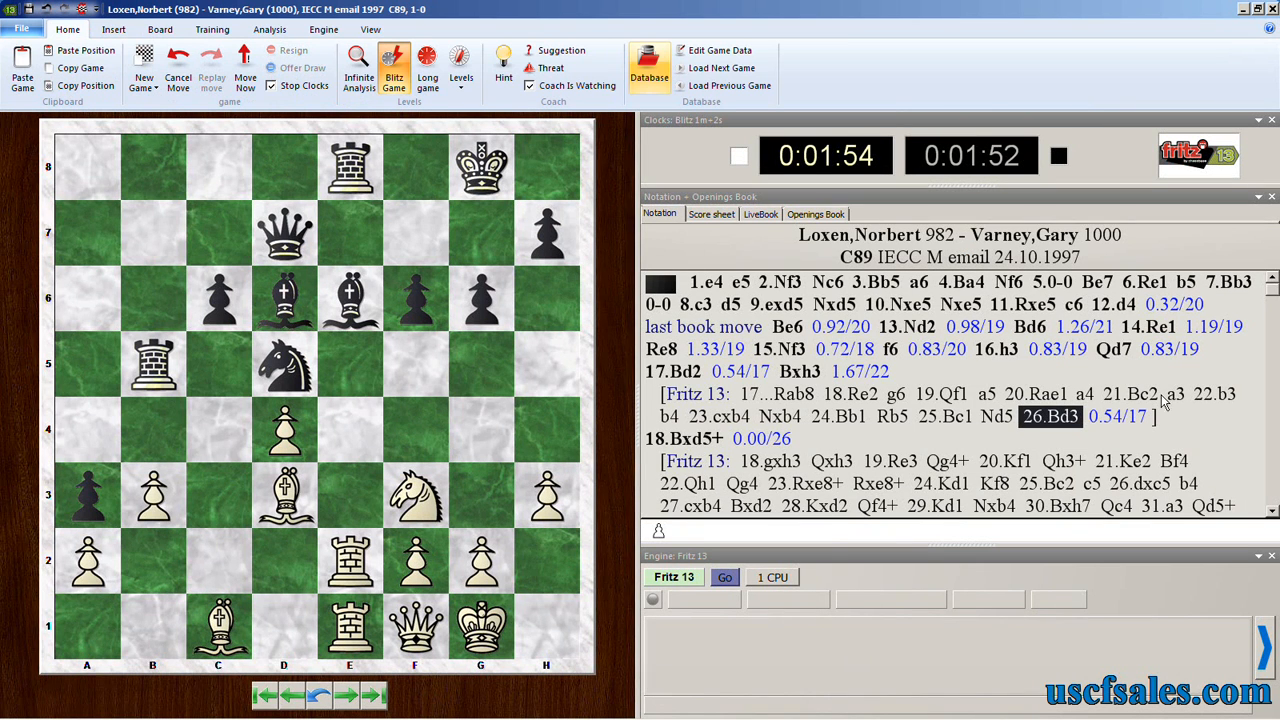
mouse_move(830, 416)
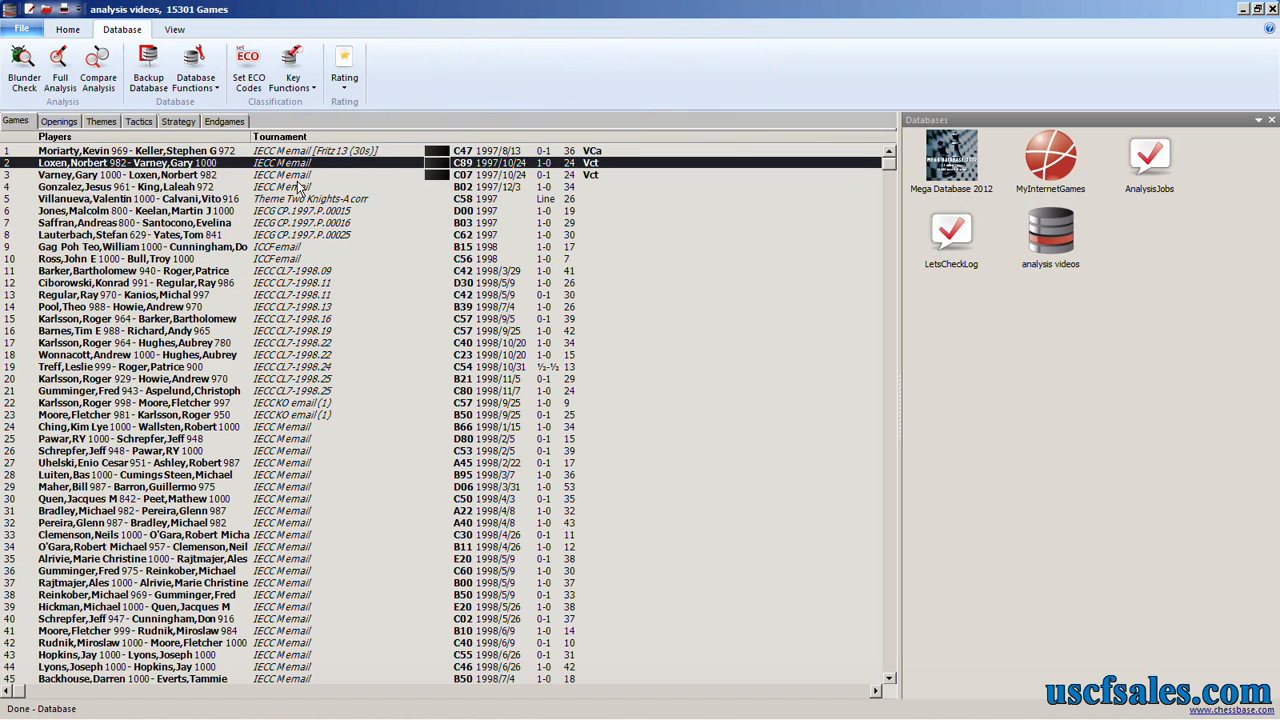
- Reopen Blunder Check and review its side, output and side-variation checkbox options
left_click(24, 62)
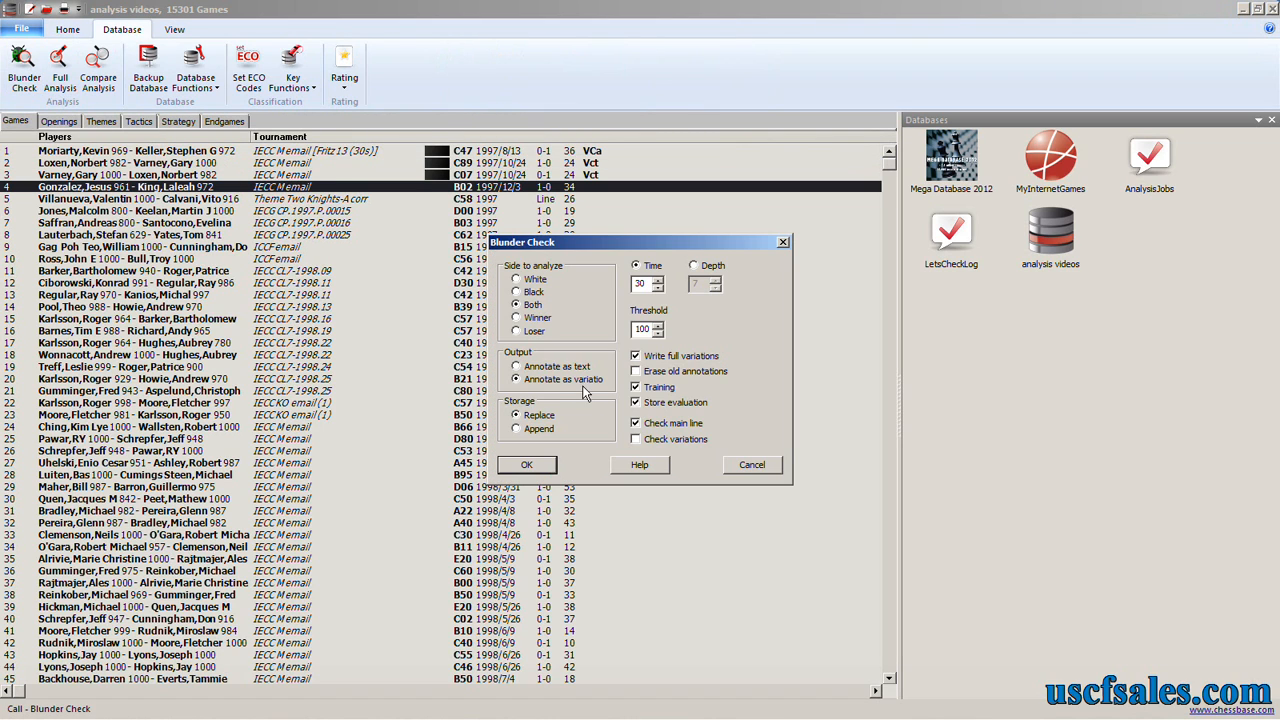
mouse_move(602, 392)
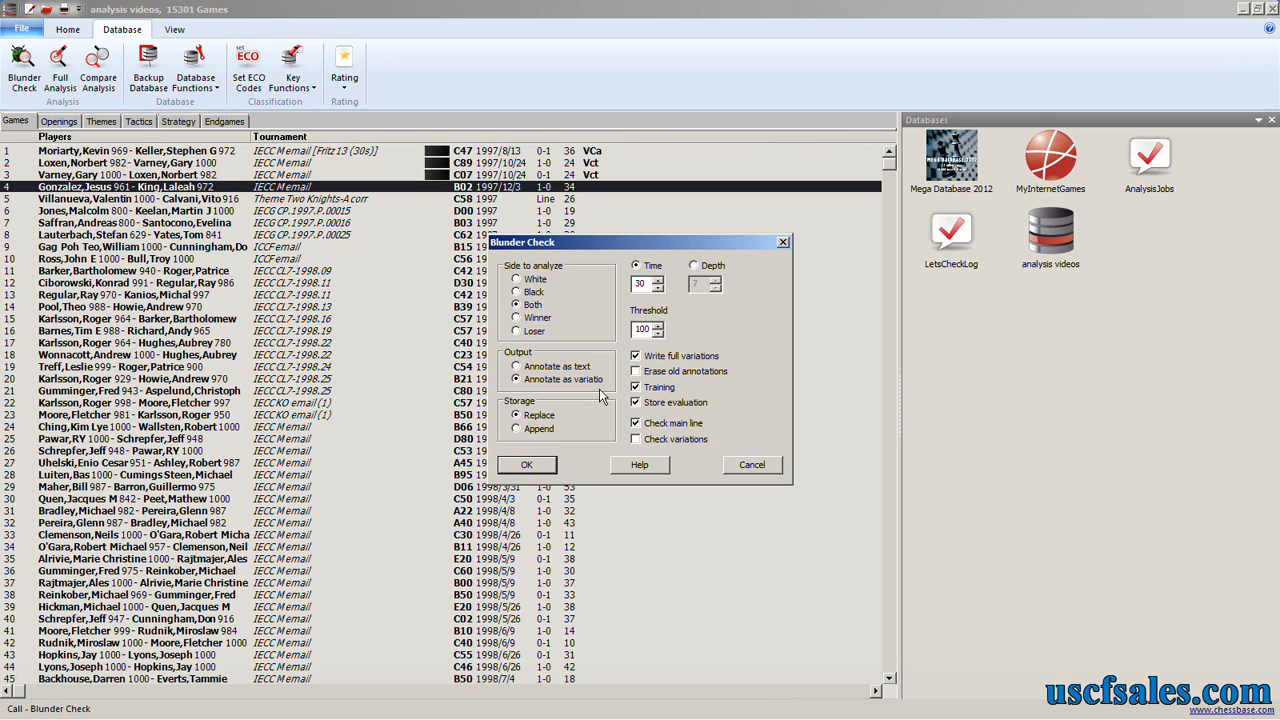
left_click(636, 388)
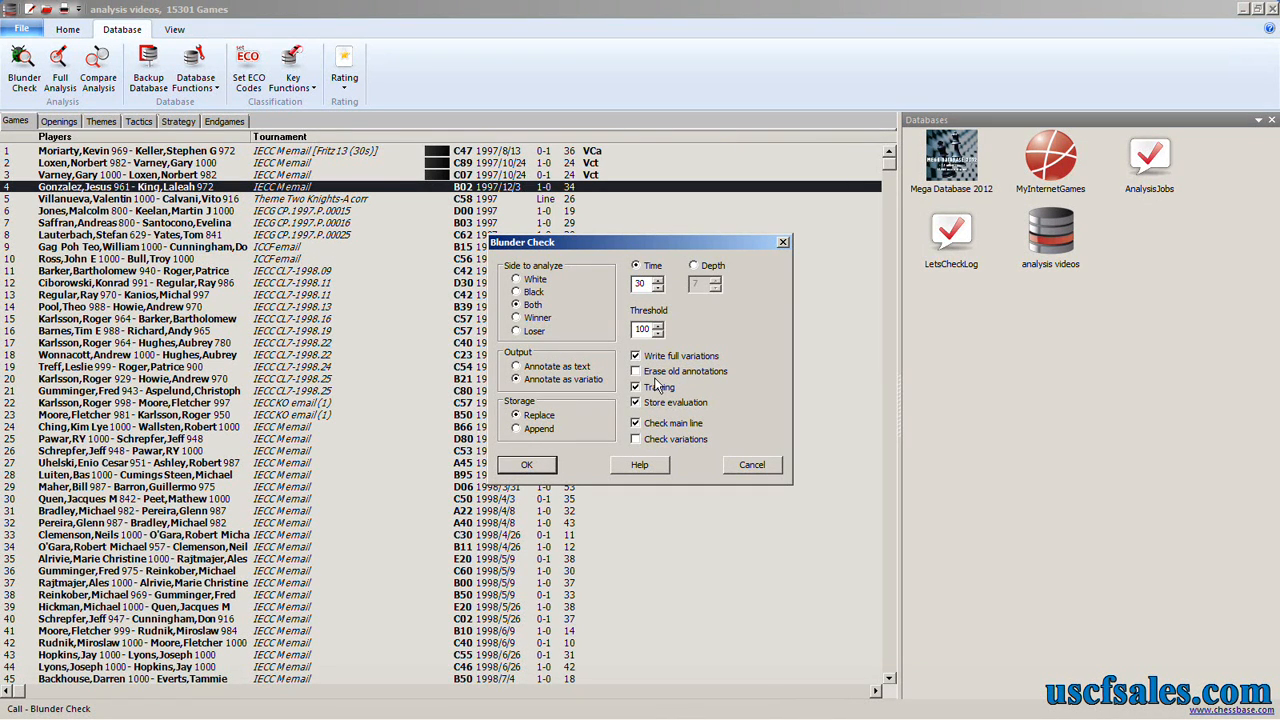
left_click(636, 386)
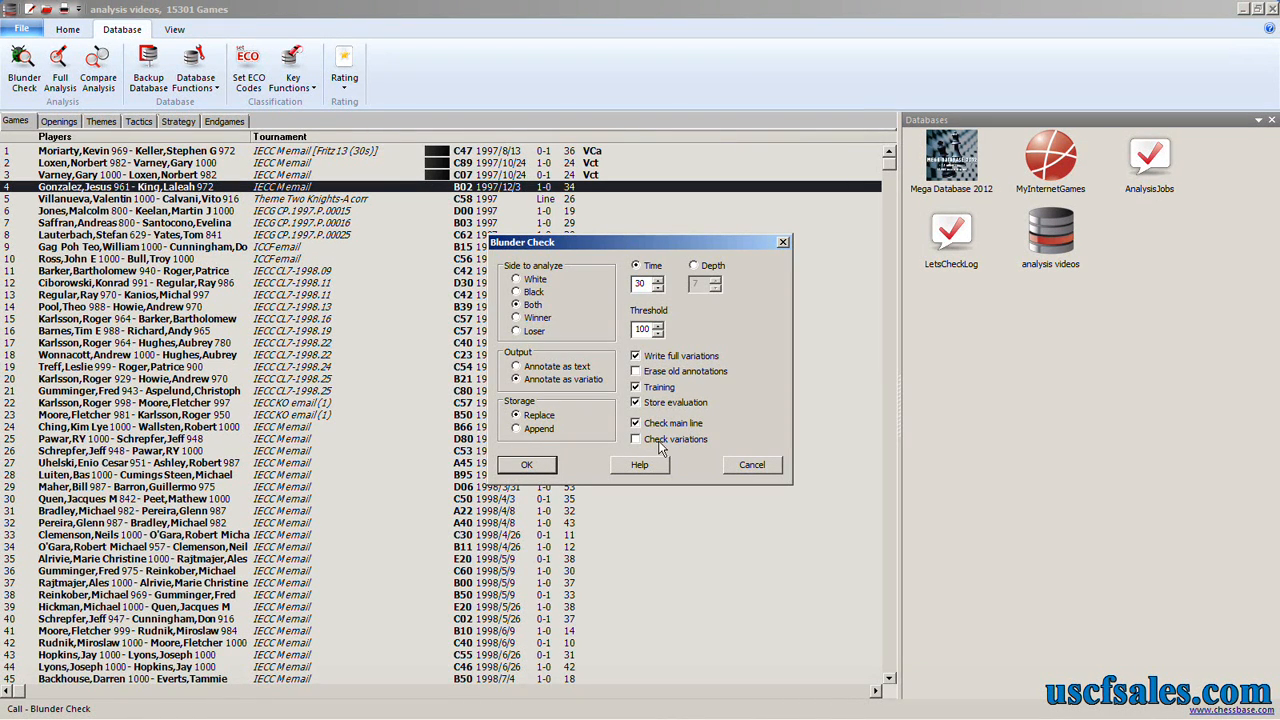
left_click(636, 440)
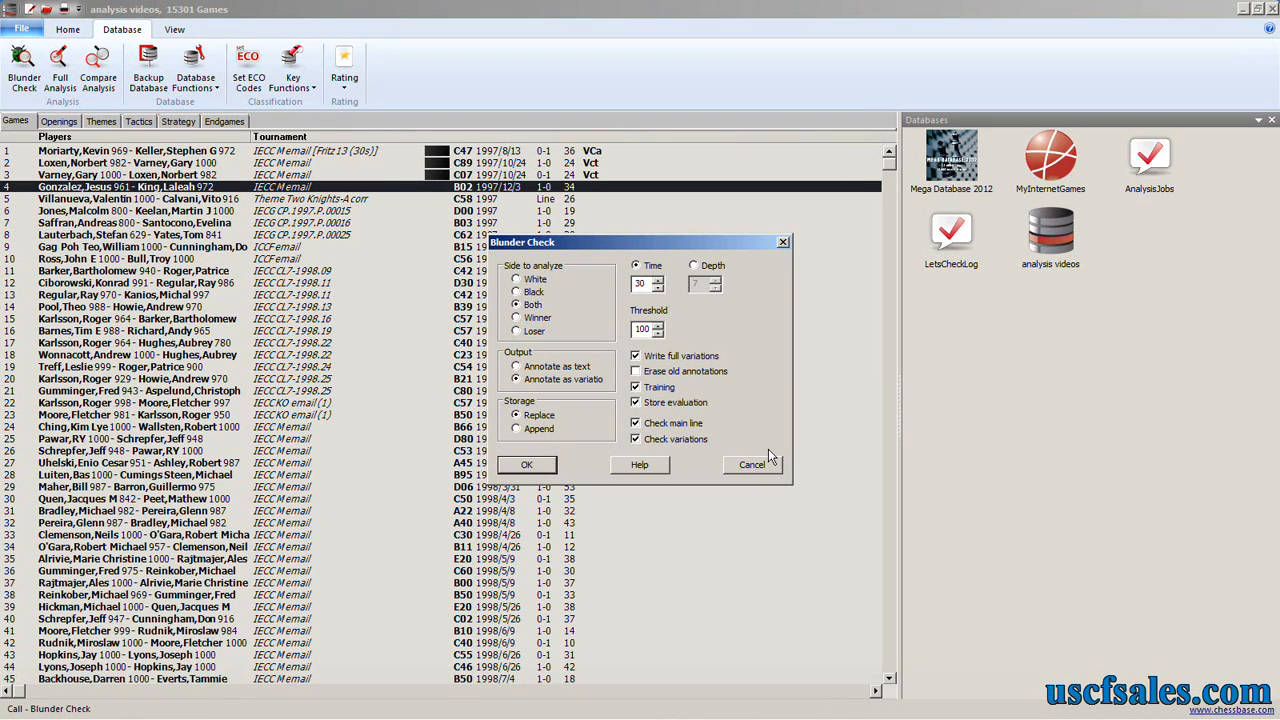
mouse_move(768, 436)
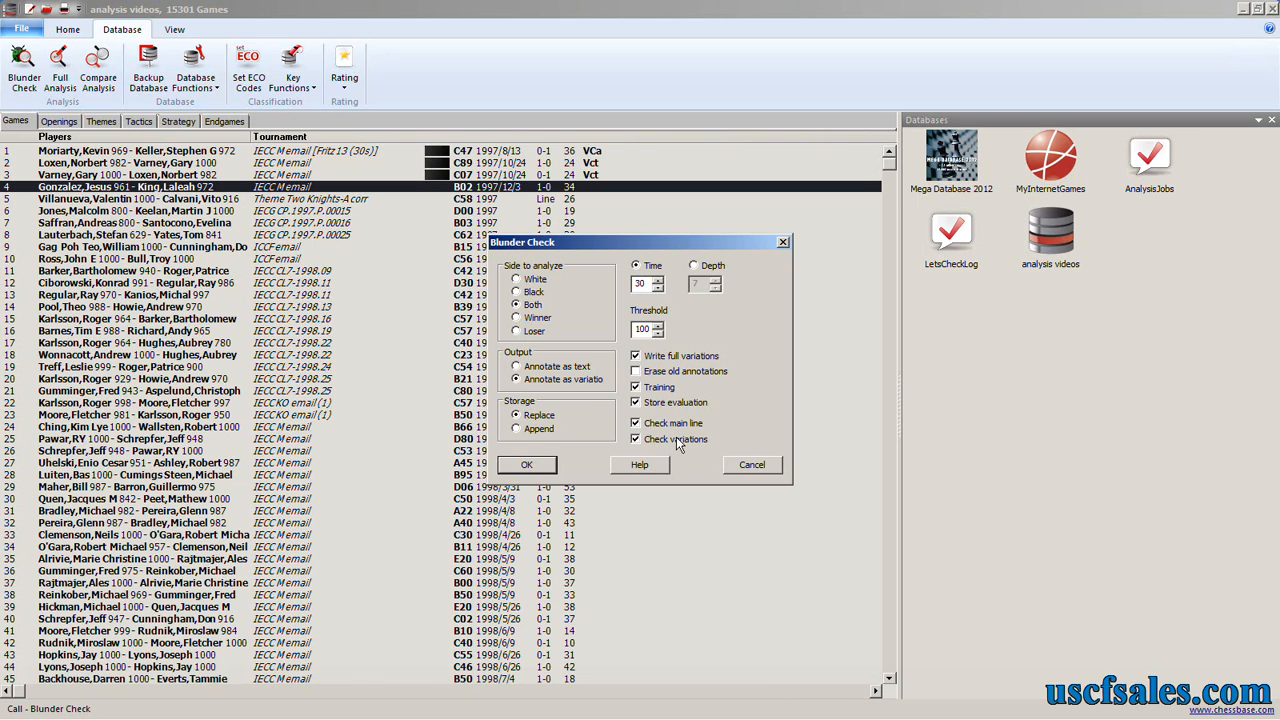
left_click(636, 440)
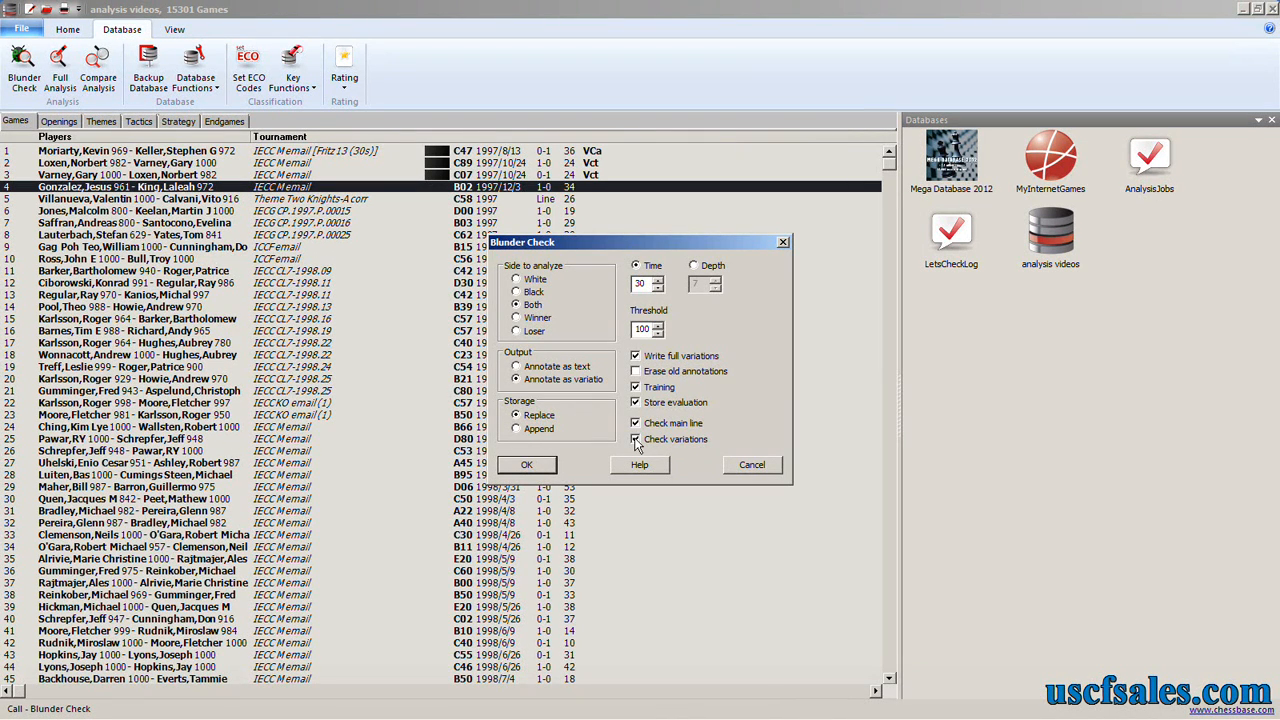
left_click(636, 440)
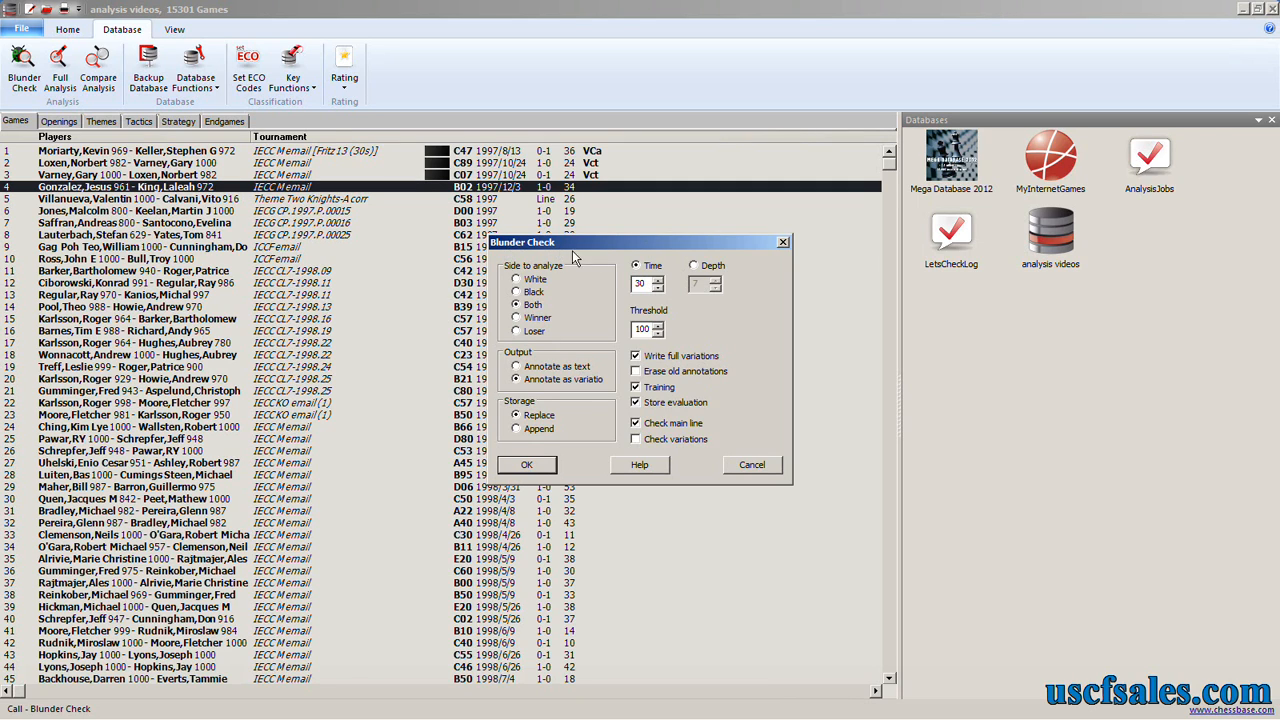
mouse_move(612, 264)
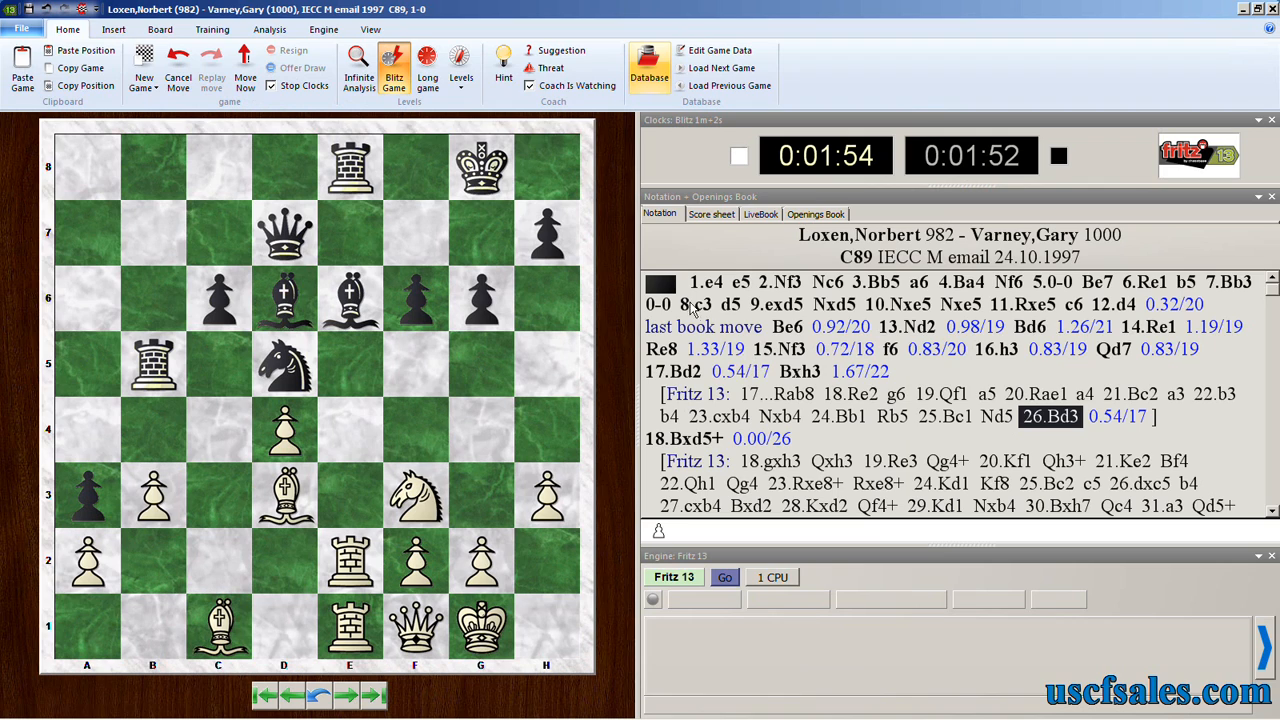
mouse_move(820, 300)
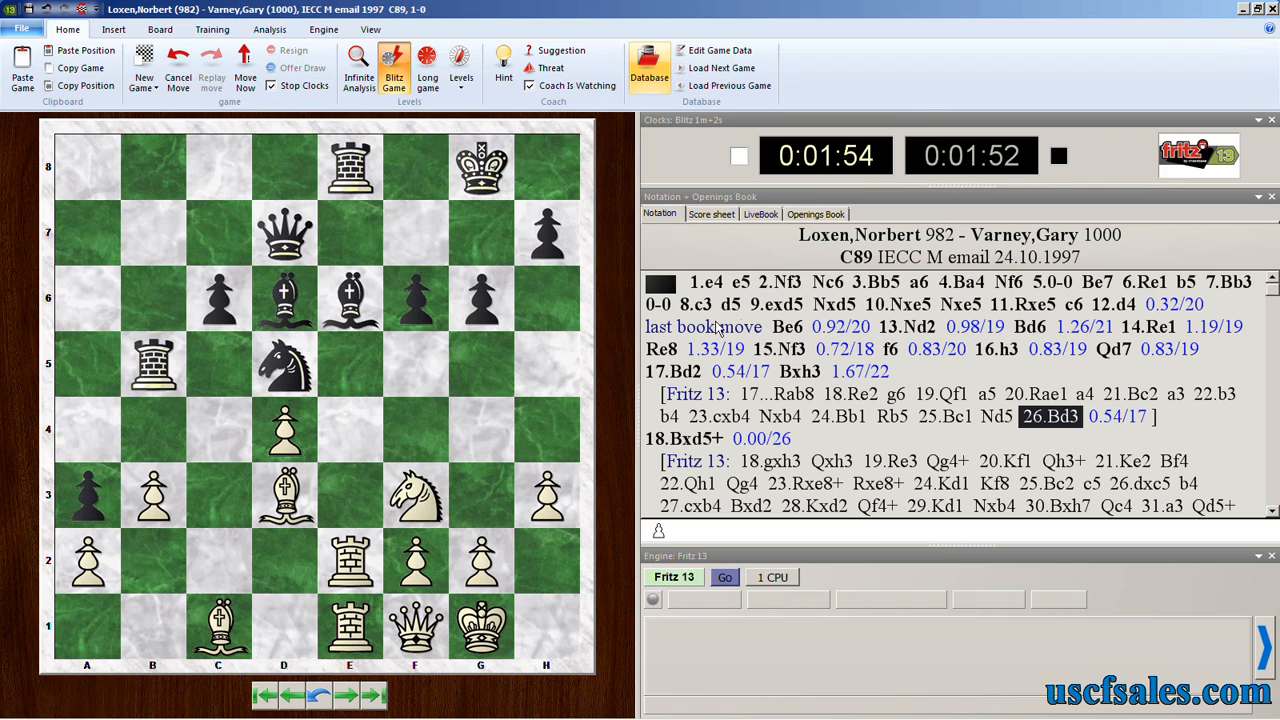
mouse_move(1010, 336)
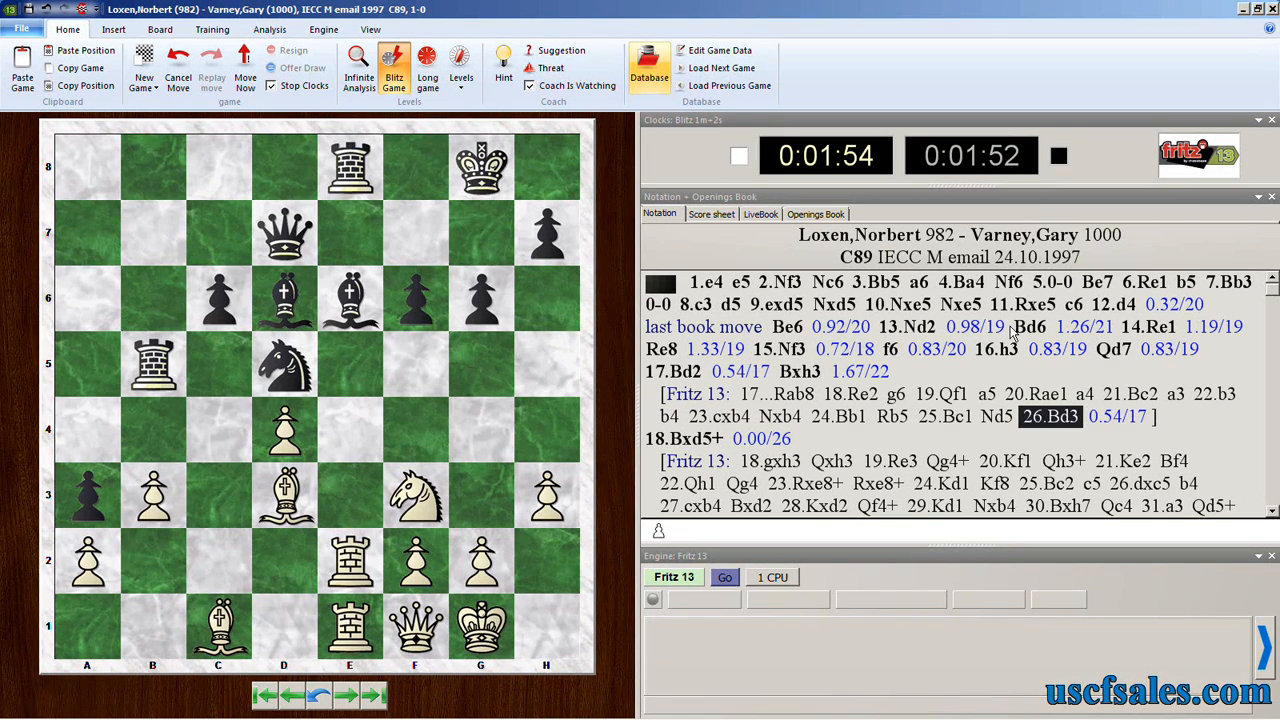
mouse_move(916, 362)
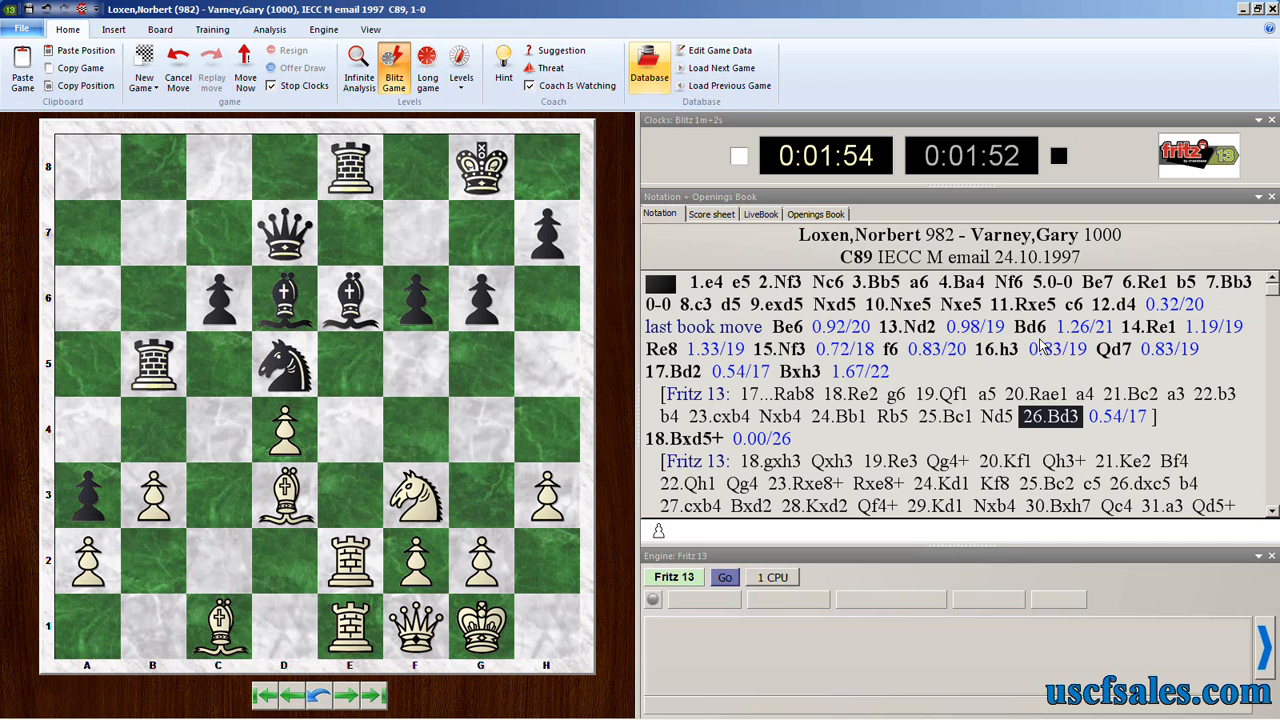
mouse_move(996, 356)
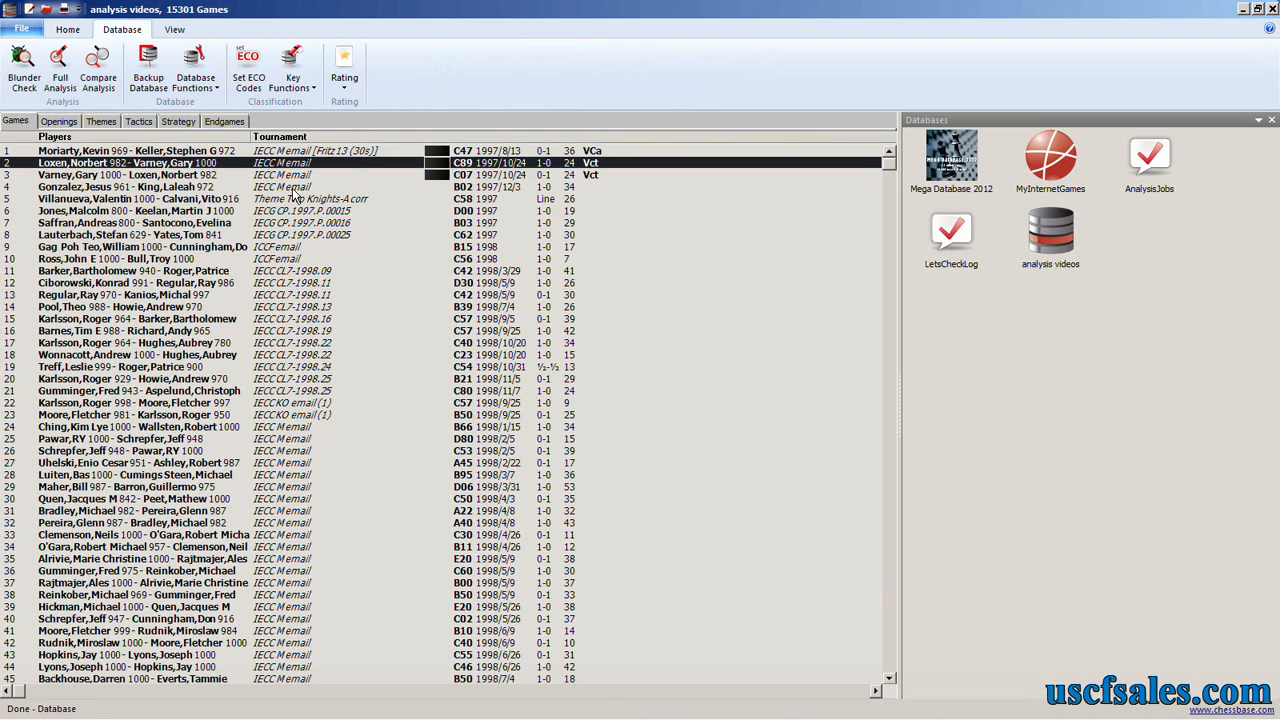
- Open Blunder Check and toggle Write full variations off and back on
left_click(22, 50)
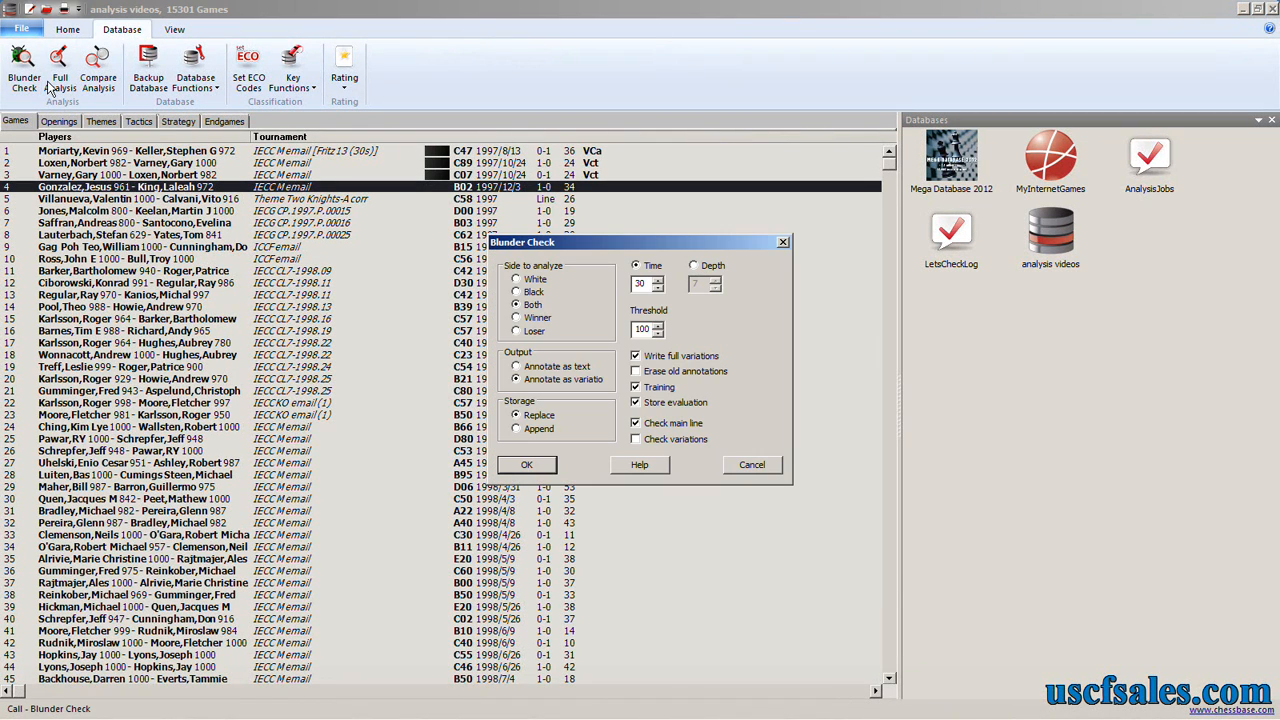
left_click(636, 404)
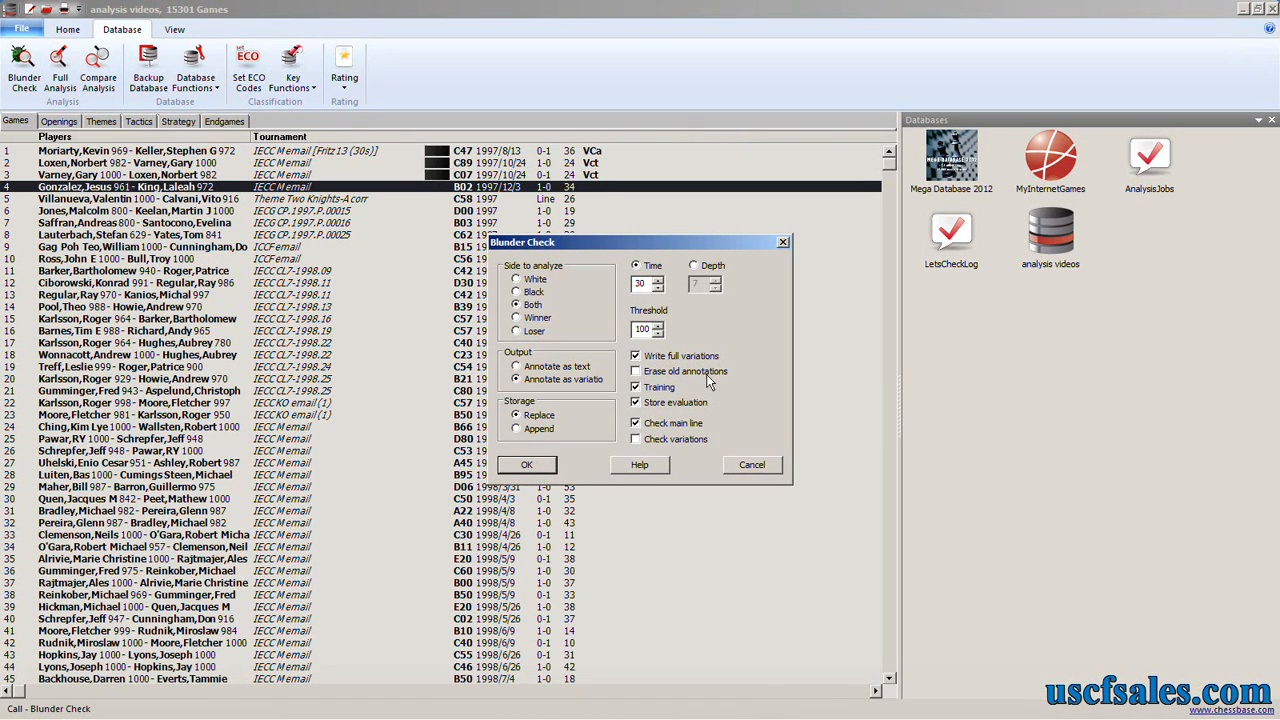
left_click(636, 356)
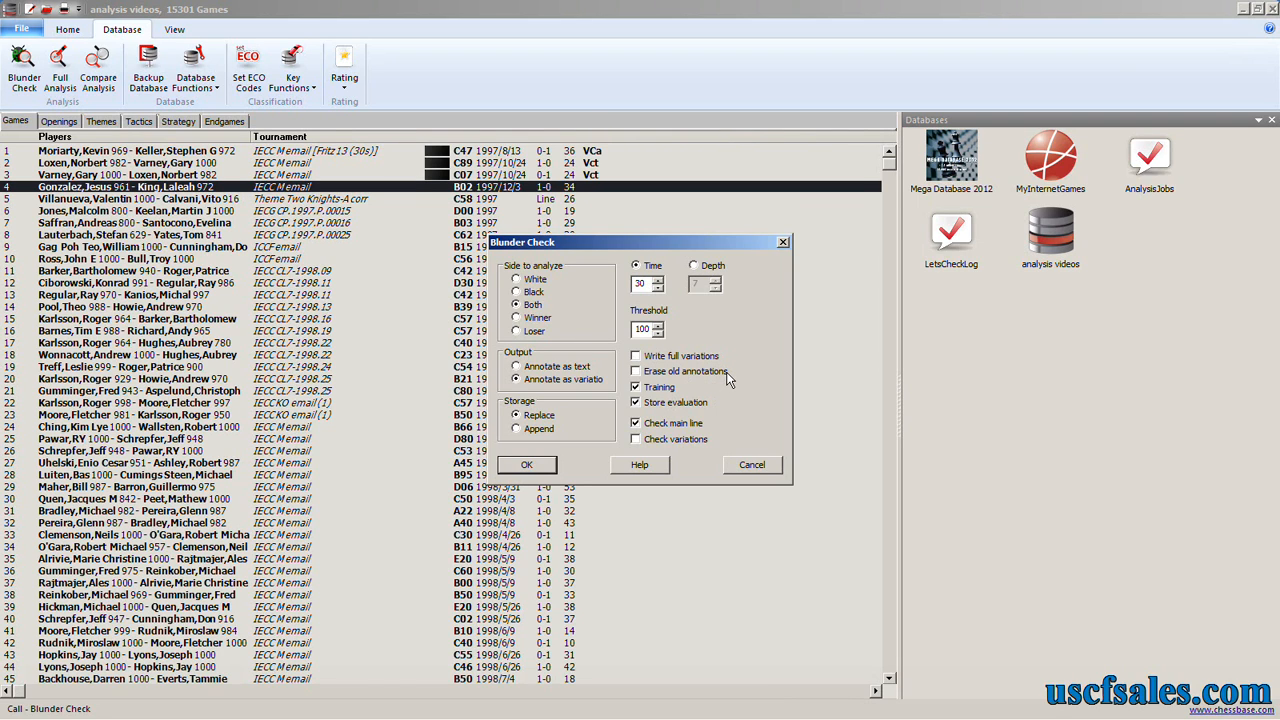
left_click(636, 370)
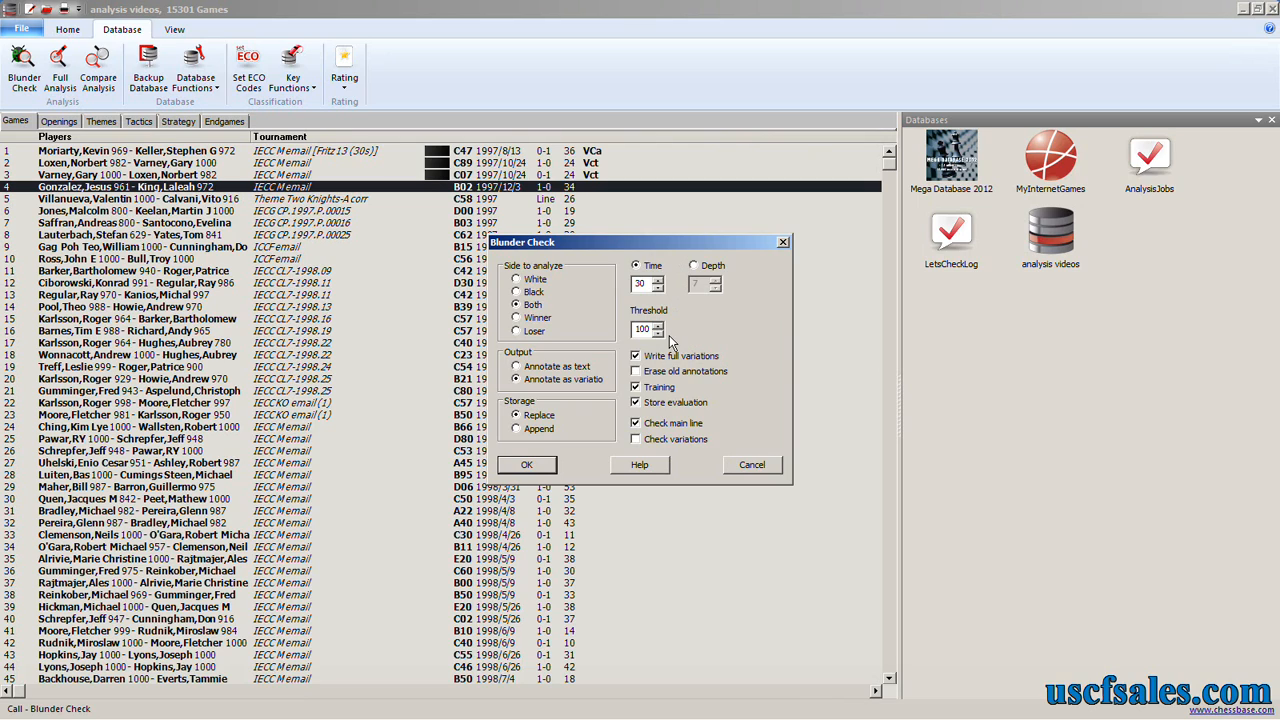
mouse_move(692, 316)
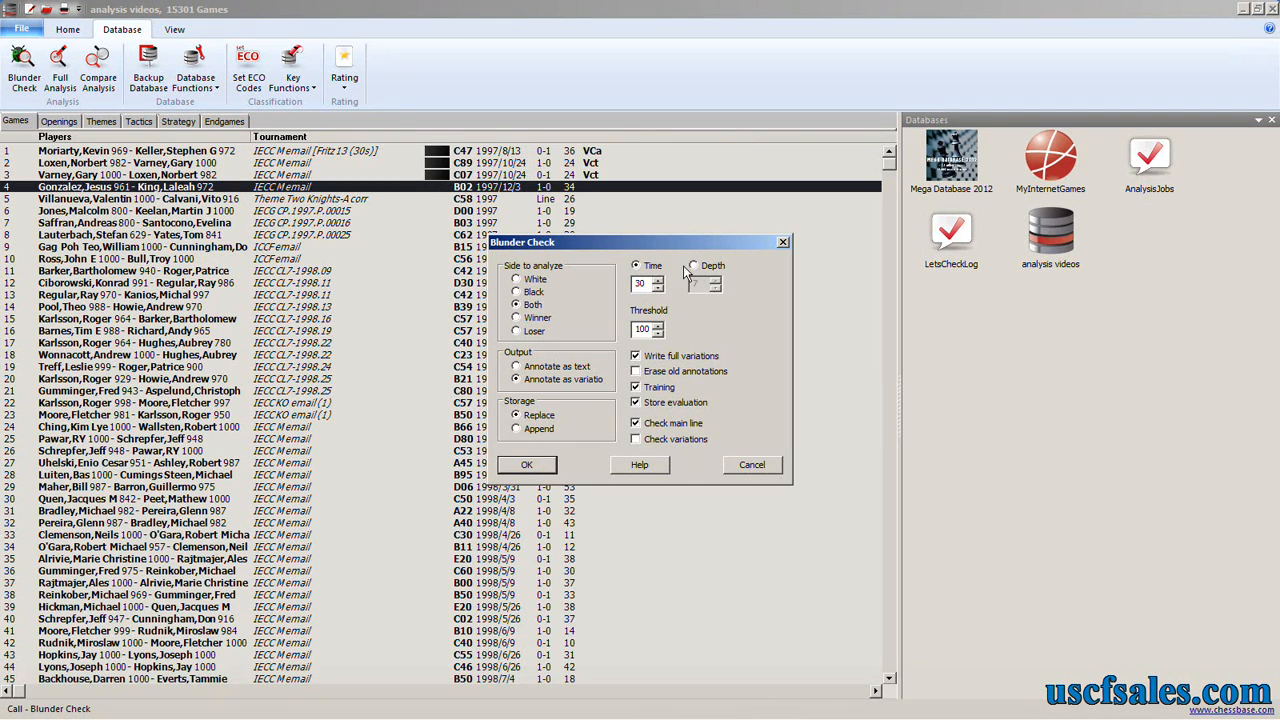
left_click(692, 266)
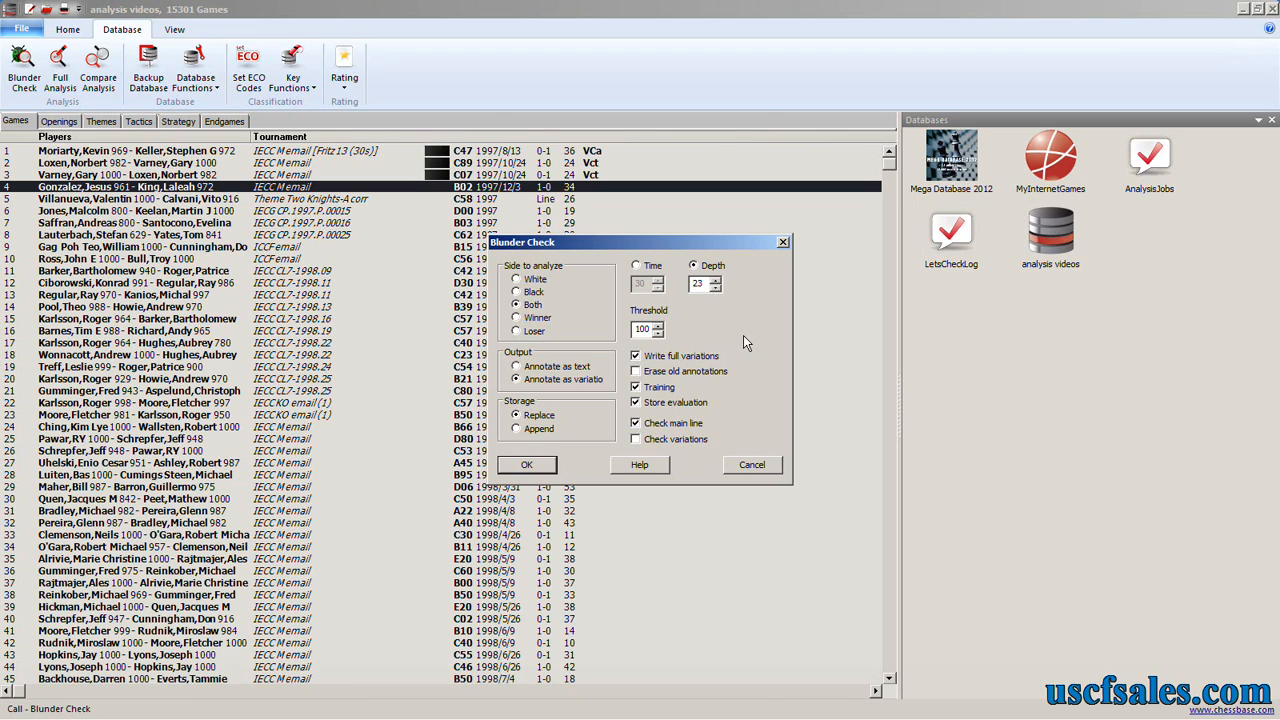
mouse_move(712, 268)
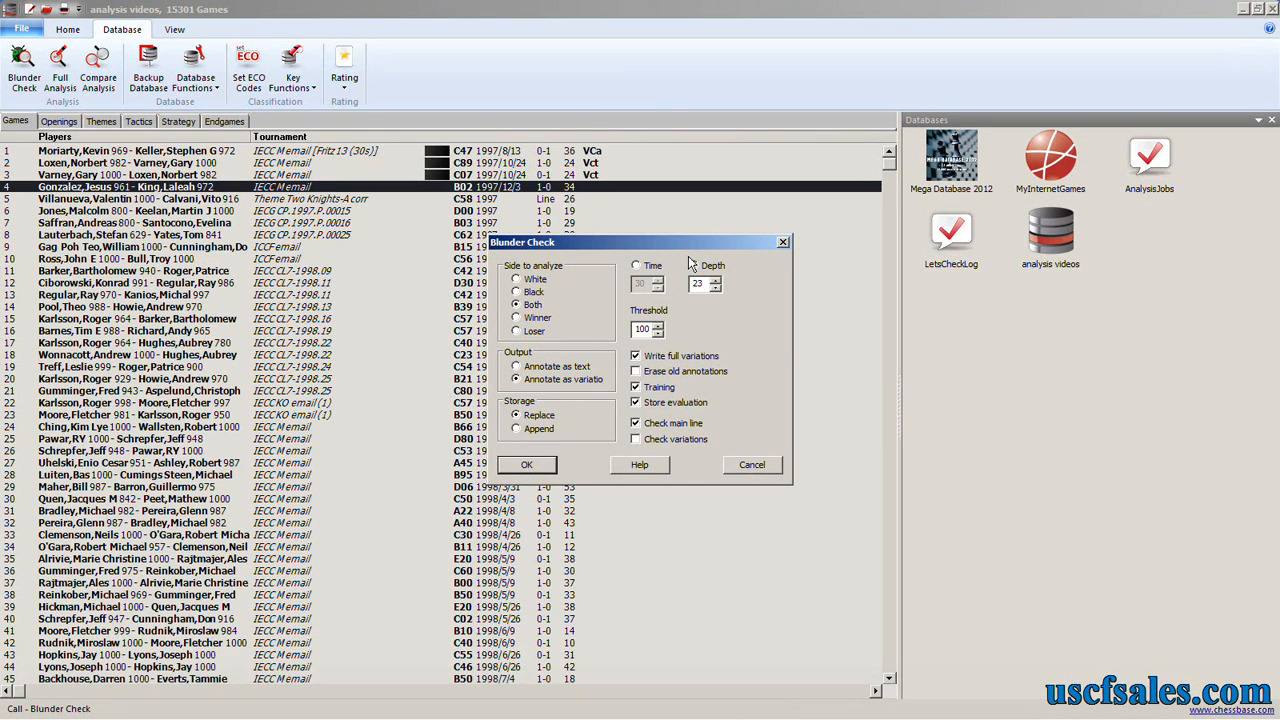
left_click(692, 264)
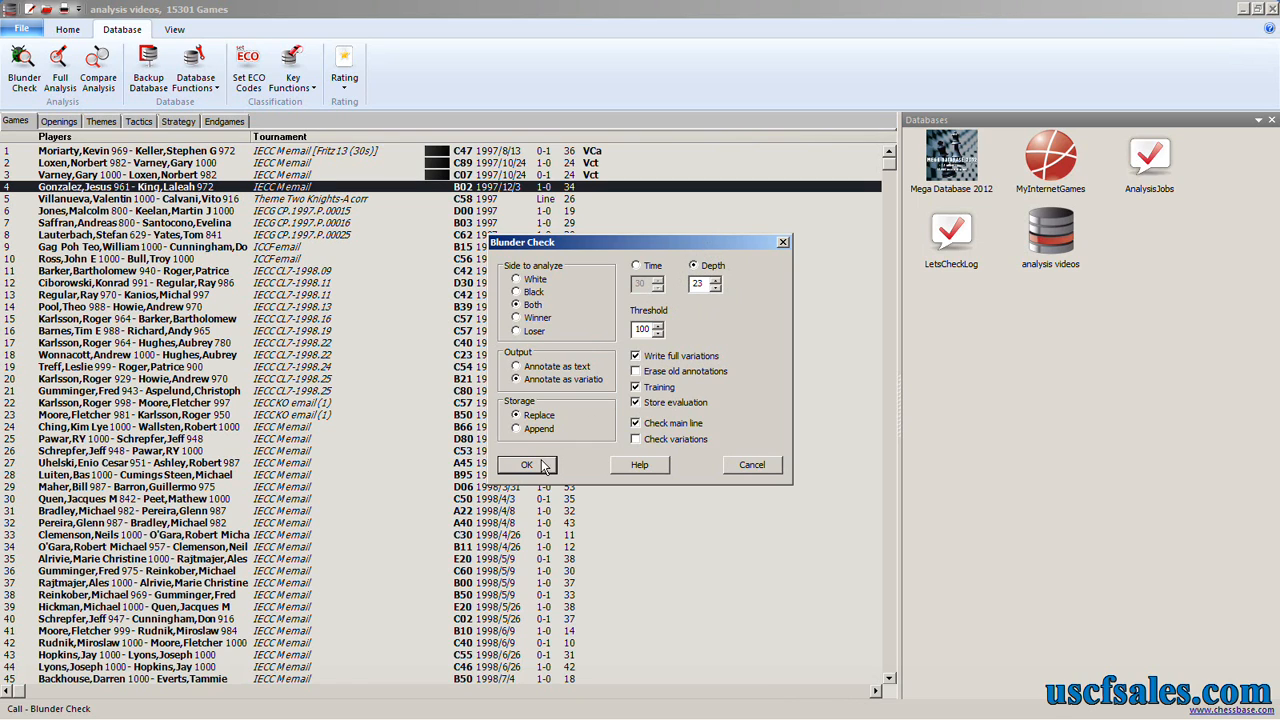
mouse_move(704, 298)
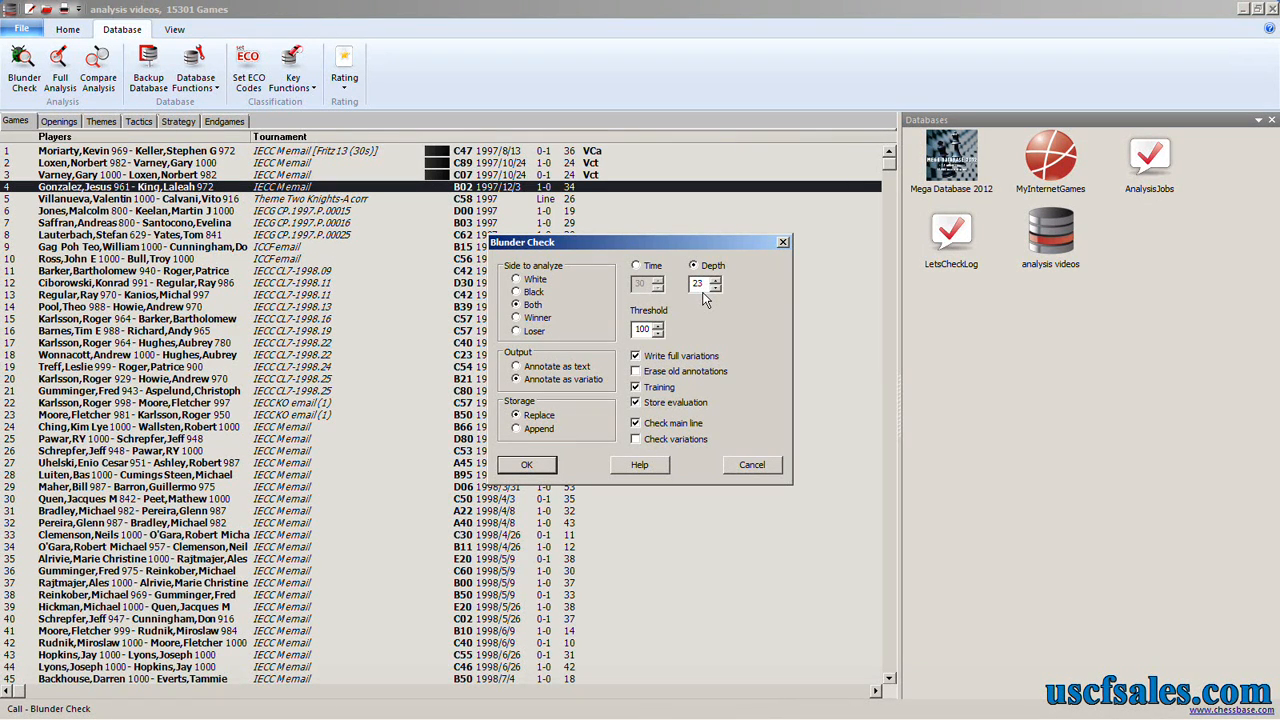
mouse_move(750, 328)
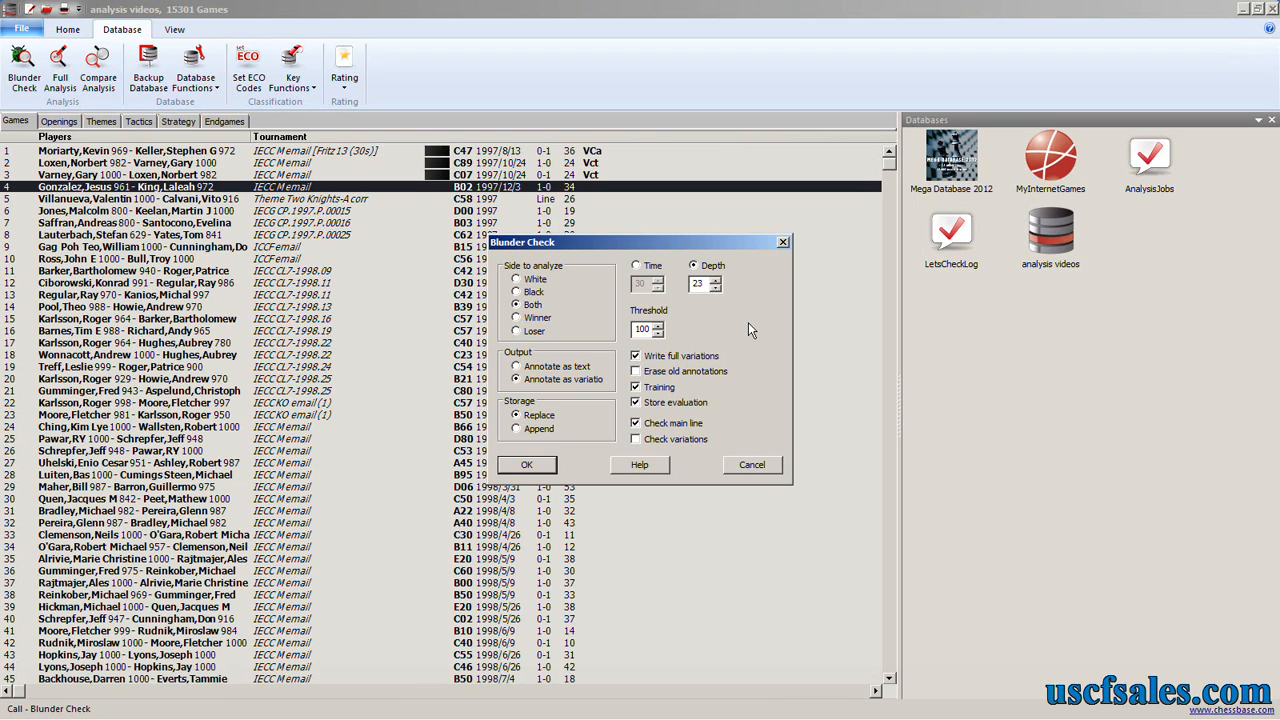
mouse_move(748, 330)
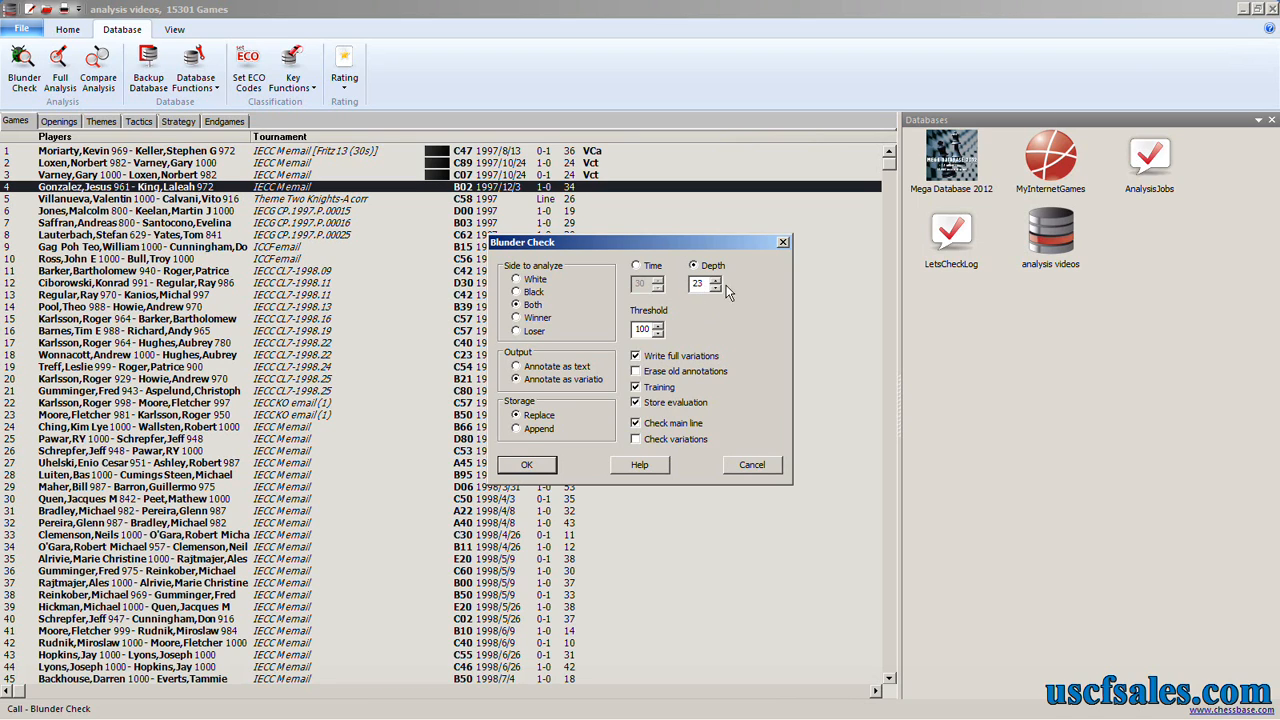
mouse_move(704, 304)
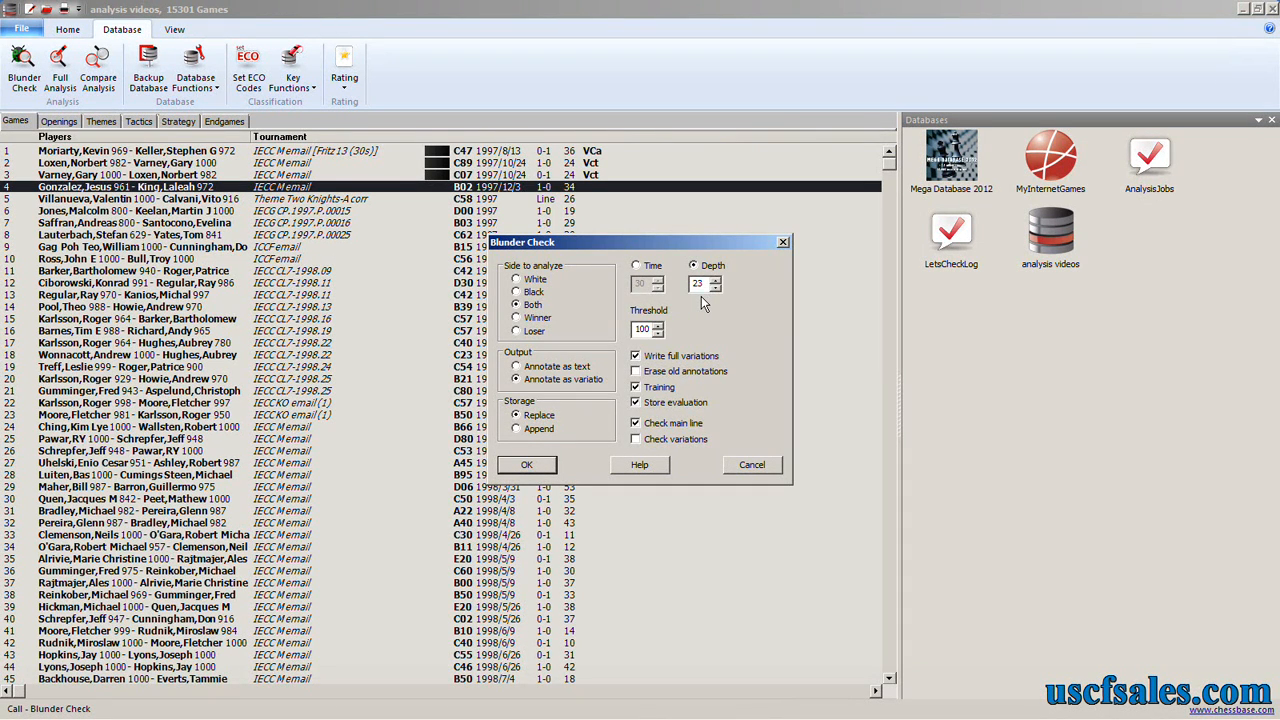
mouse_move(682, 270)
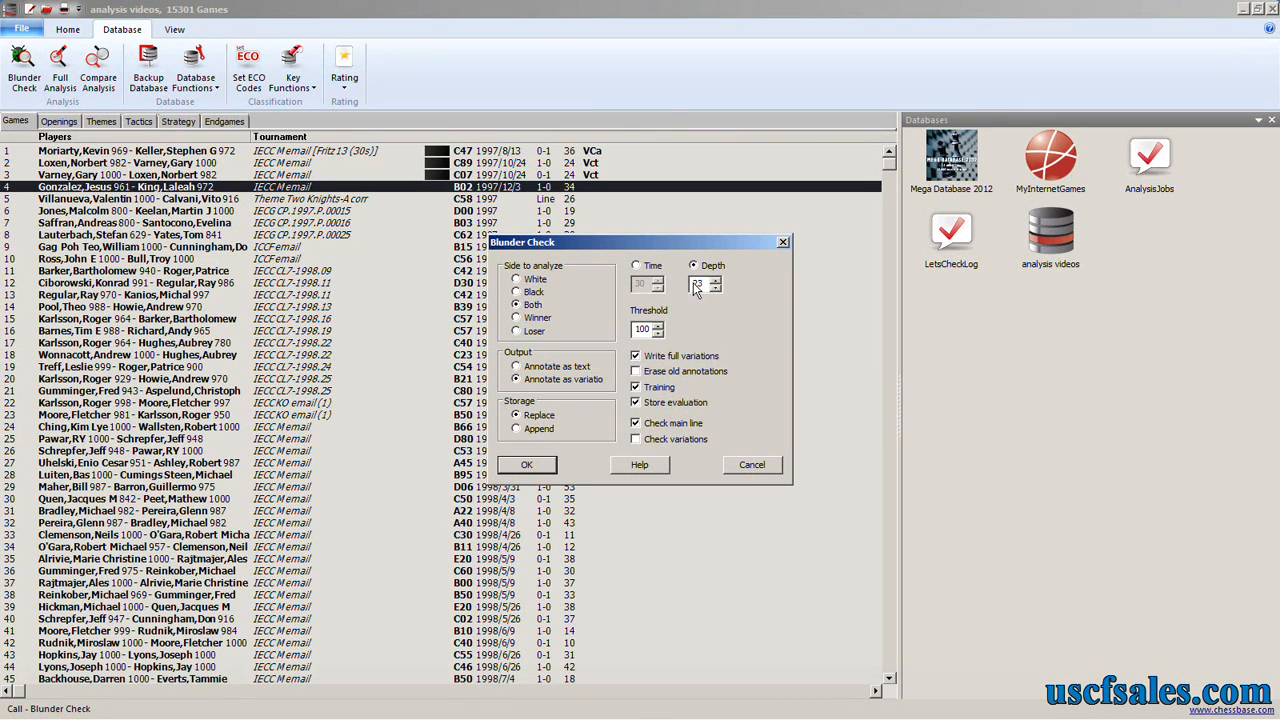
left_click(636, 264)
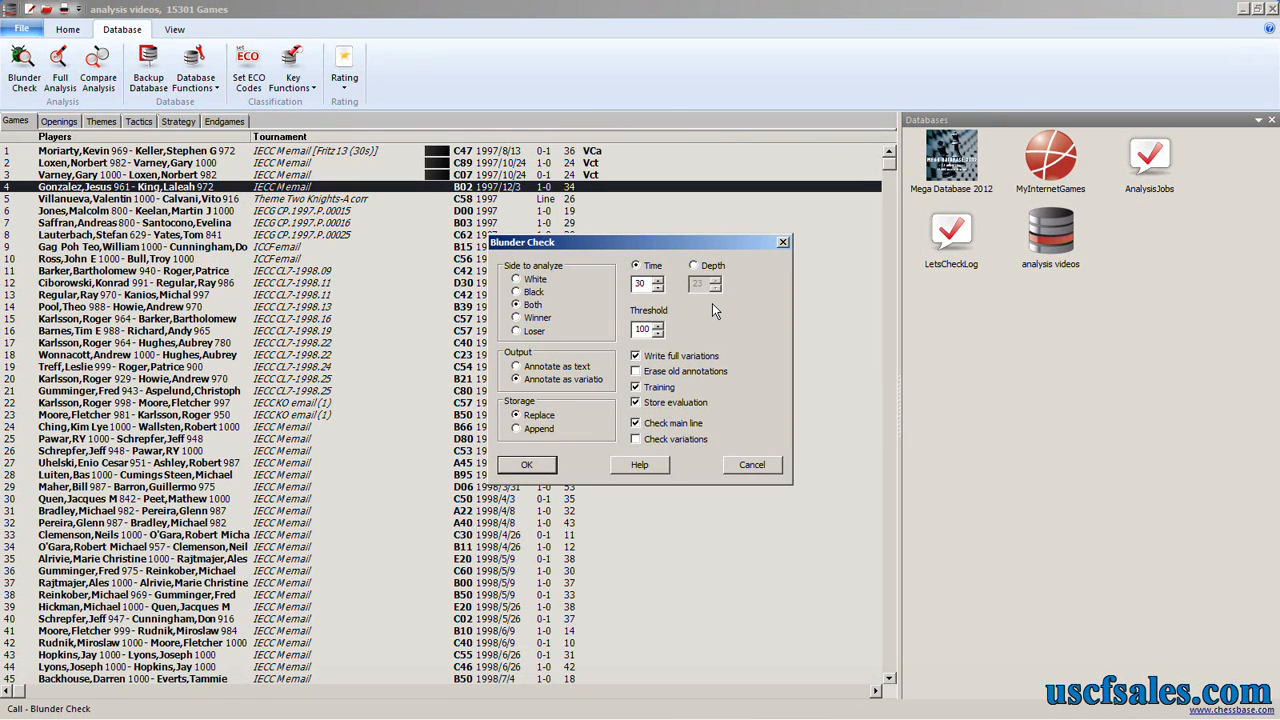
left_click(692, 264)
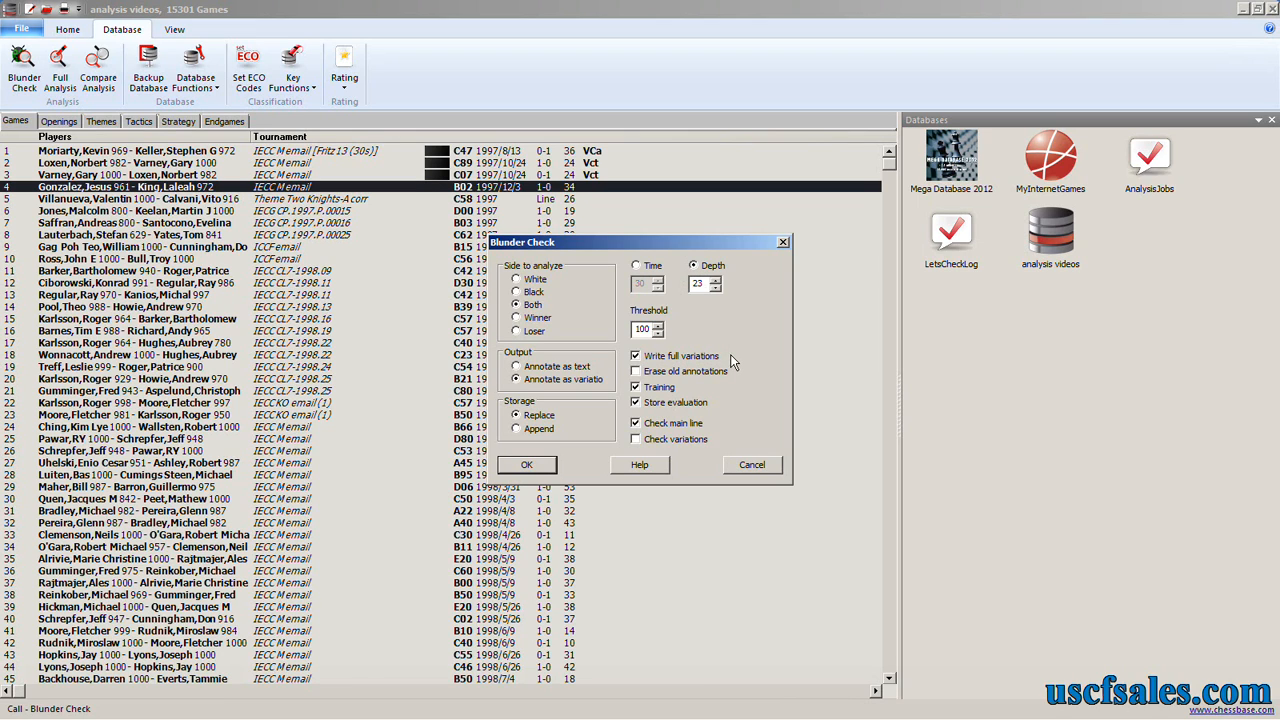
mouse_move(730, 354)
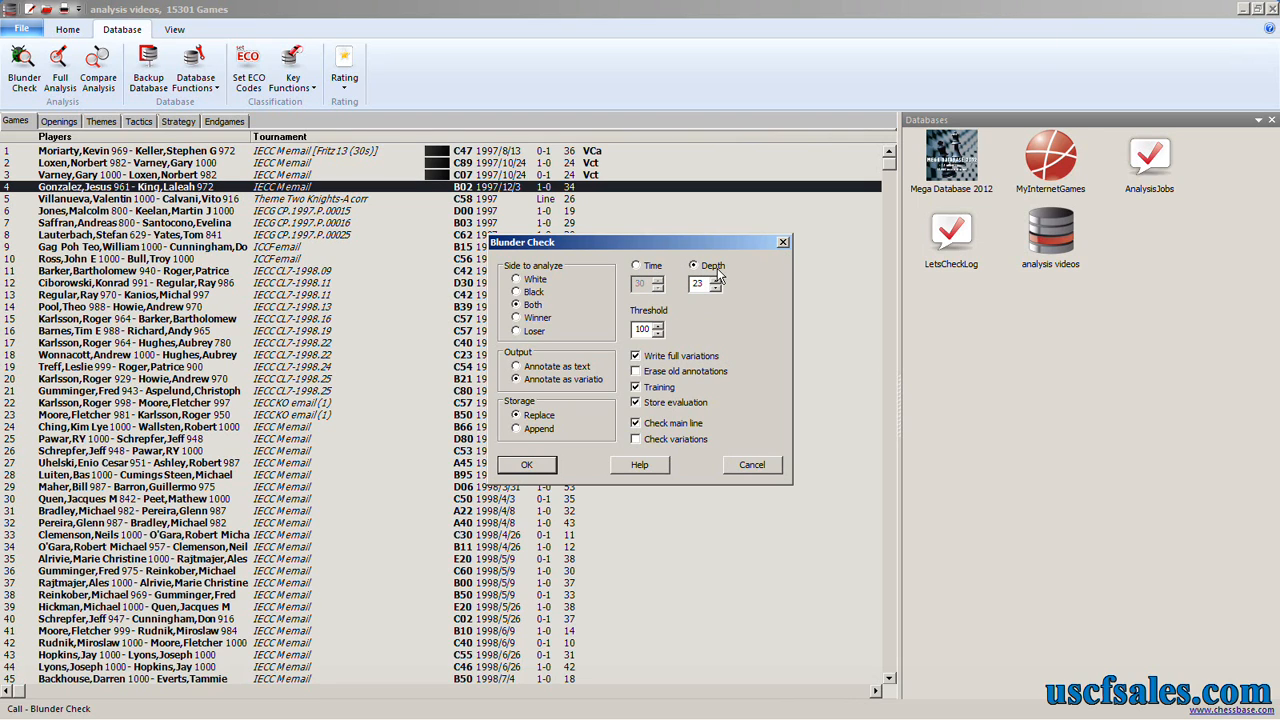
left_click(636, 264)
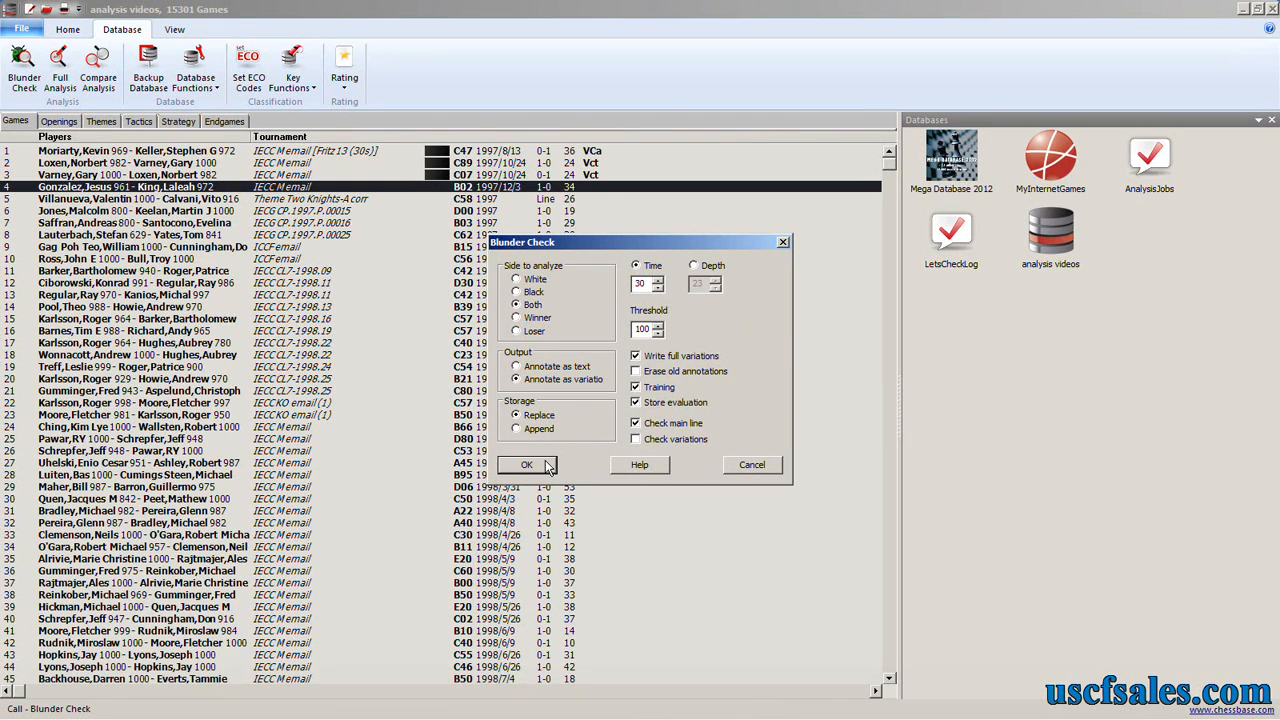
mouse_move(560, 468)
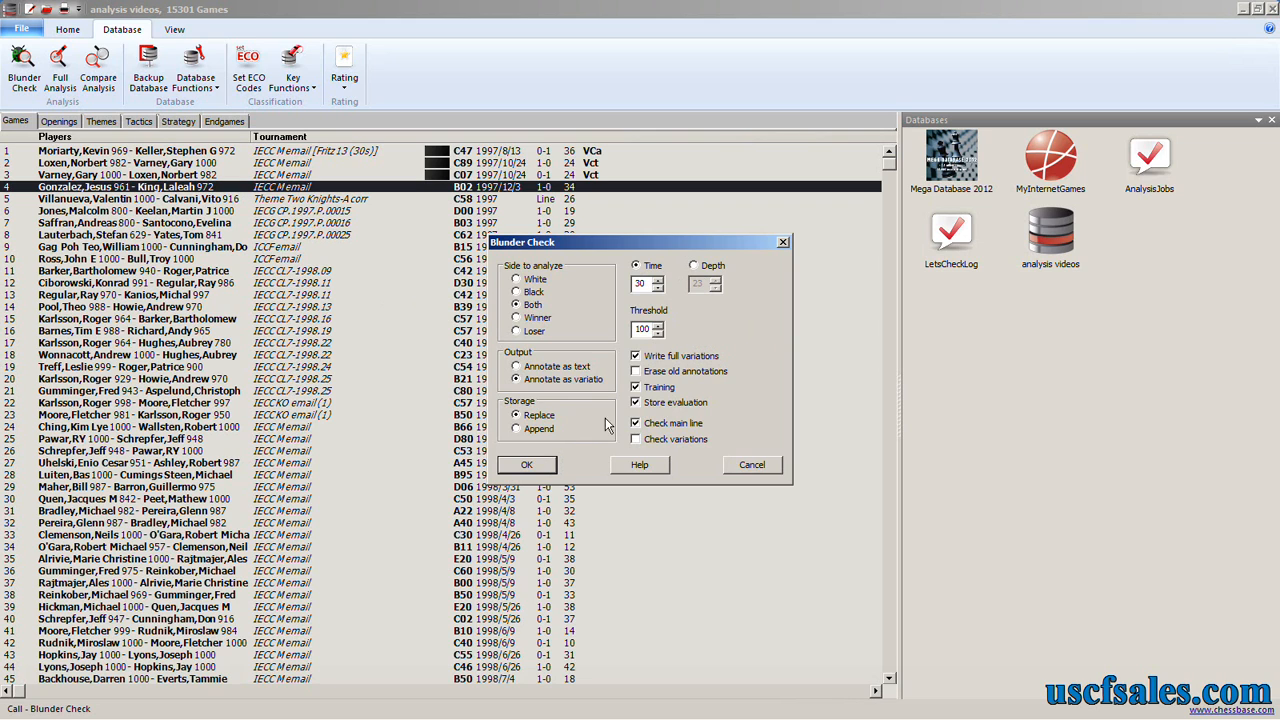
- Start the blunder check, reveal the first training solution for Black and continue
left_click(752, 464)
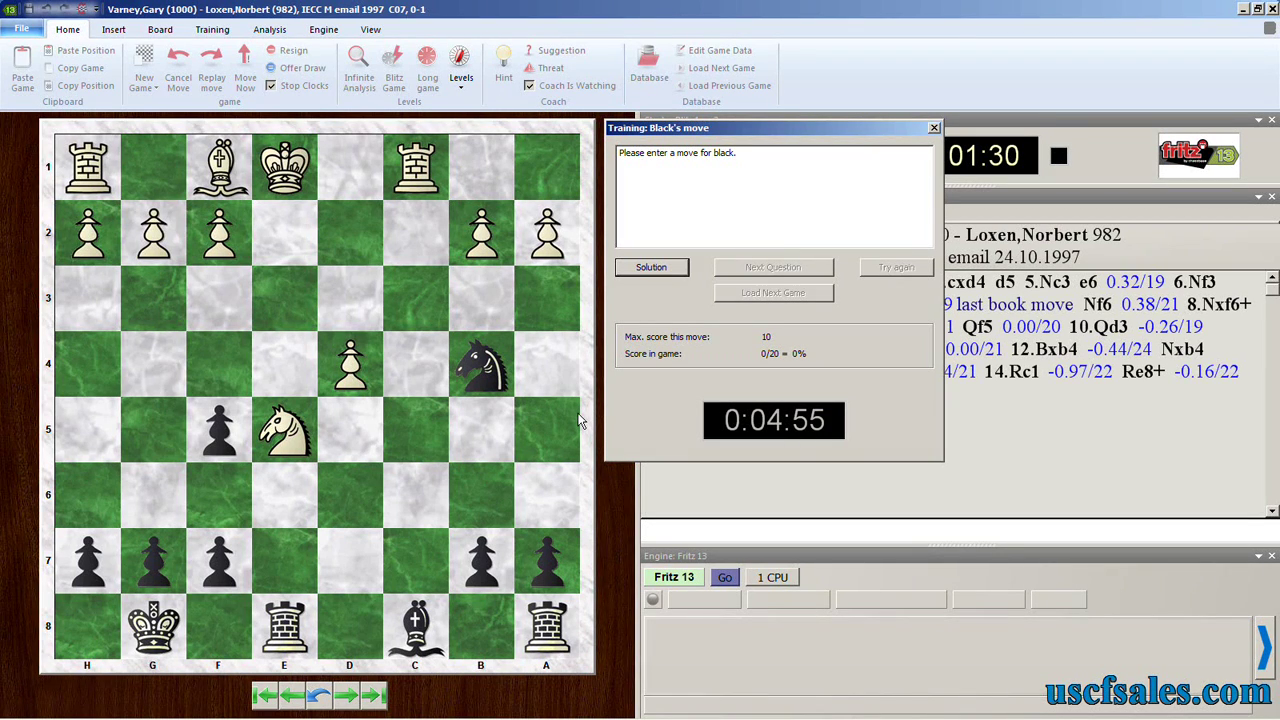
left_click(652, 268)
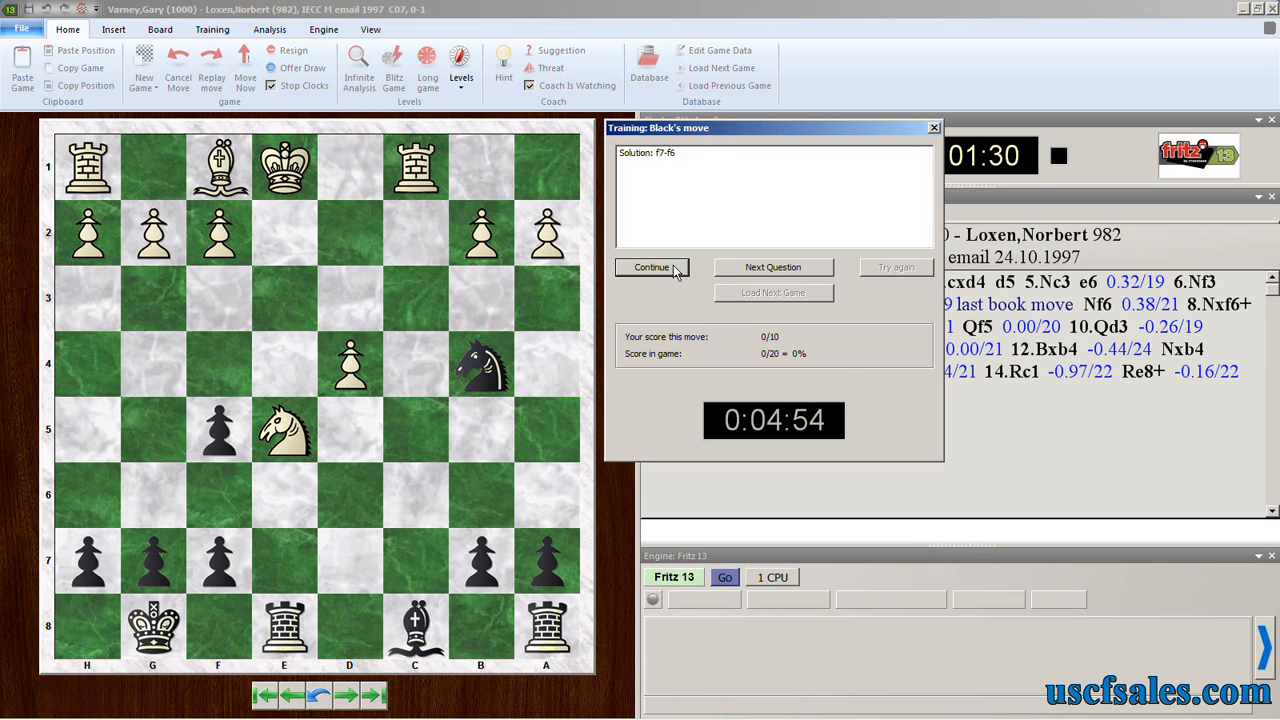
left_click(652, 268)
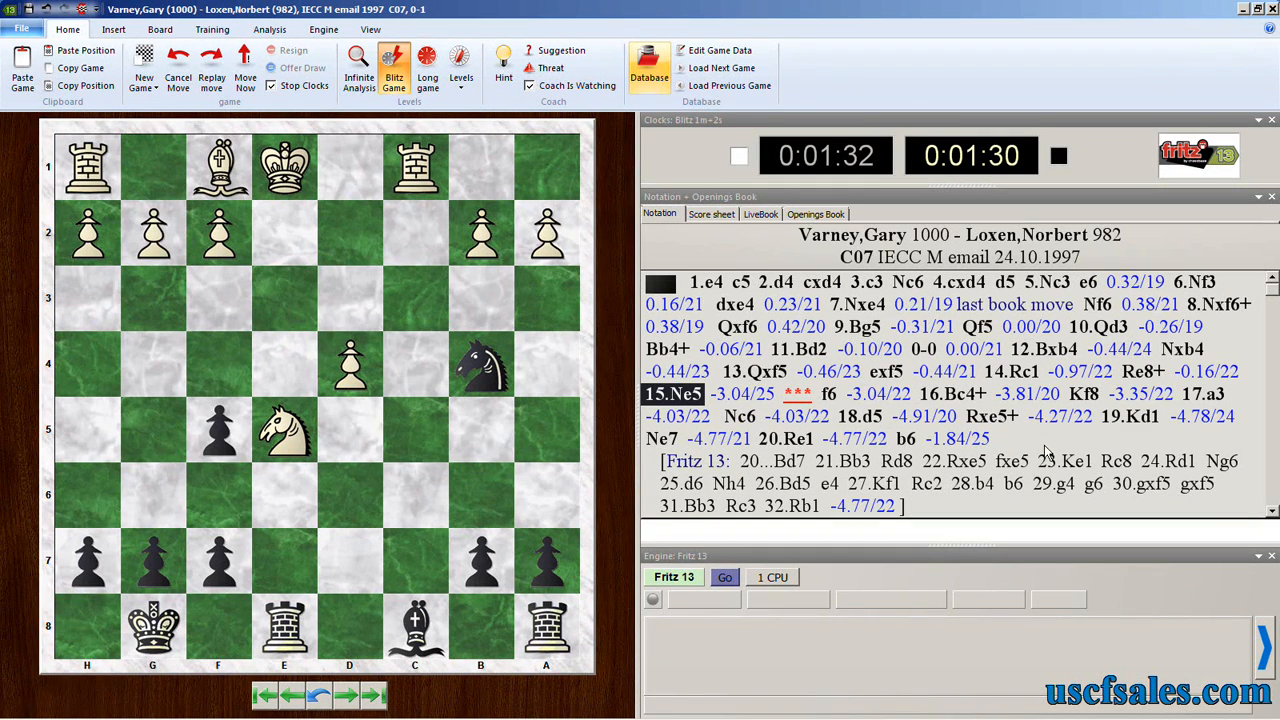
mouse_move(1040, 450)
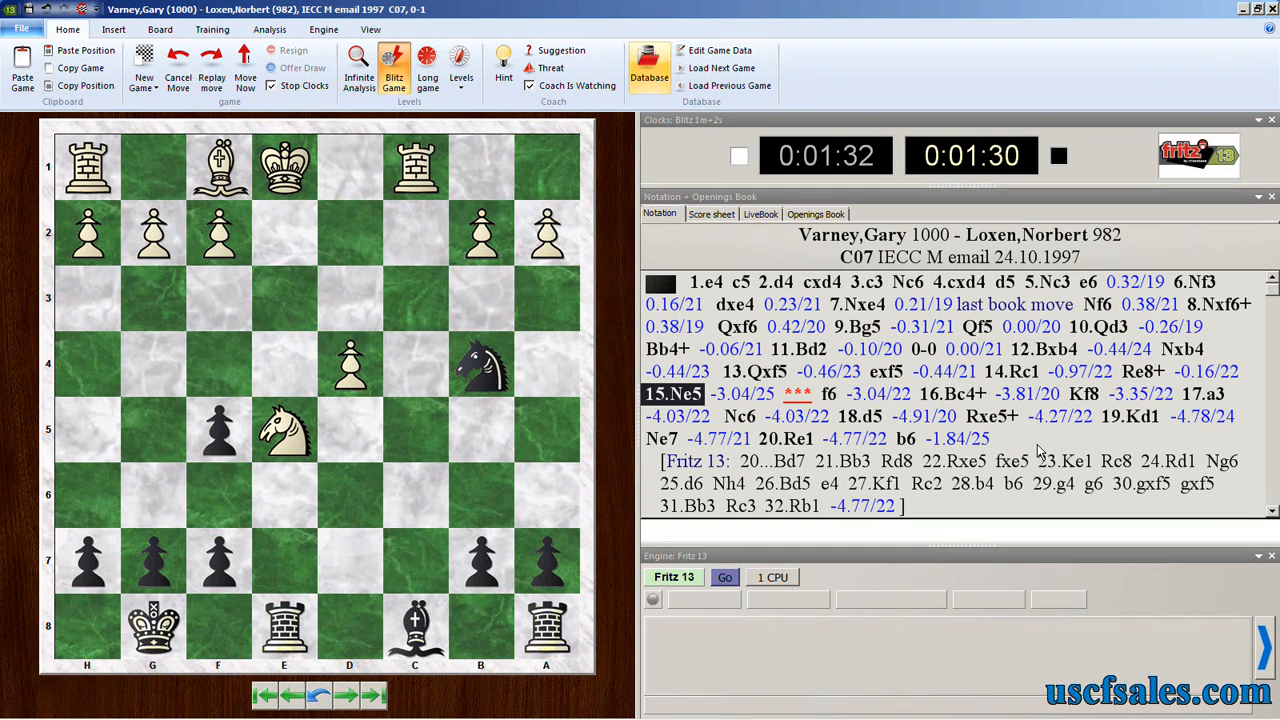